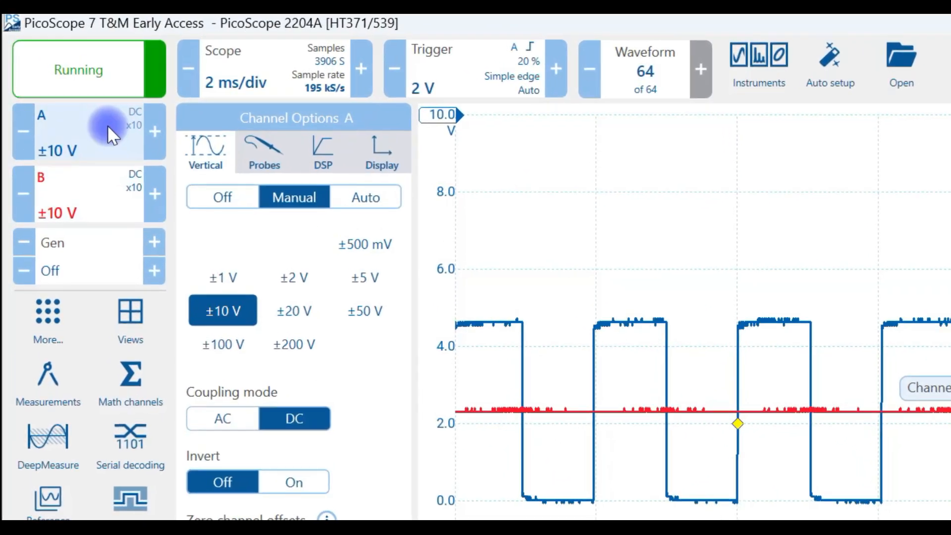
Compare channel A unscaled at x1, then return it to 10:1 probe scaling
left_click(263, 151)
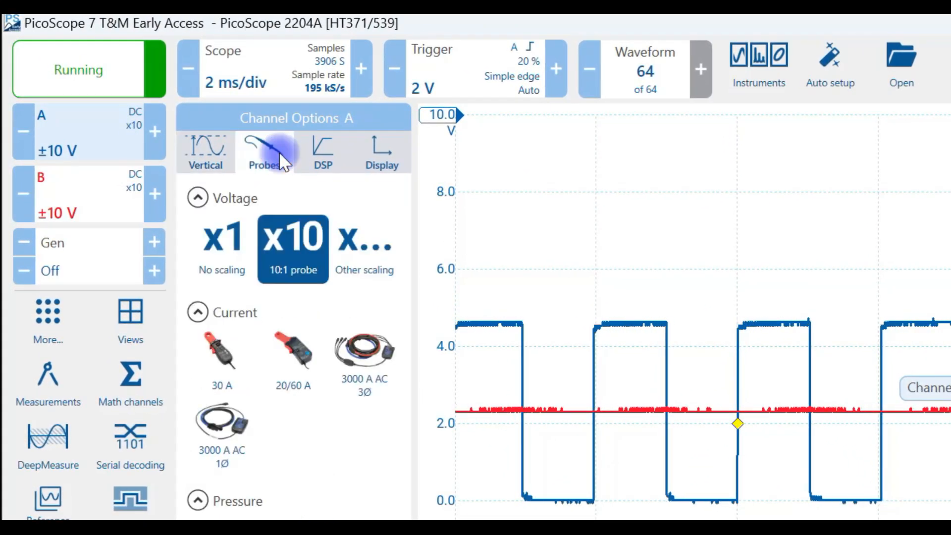
left_click(221, 242)
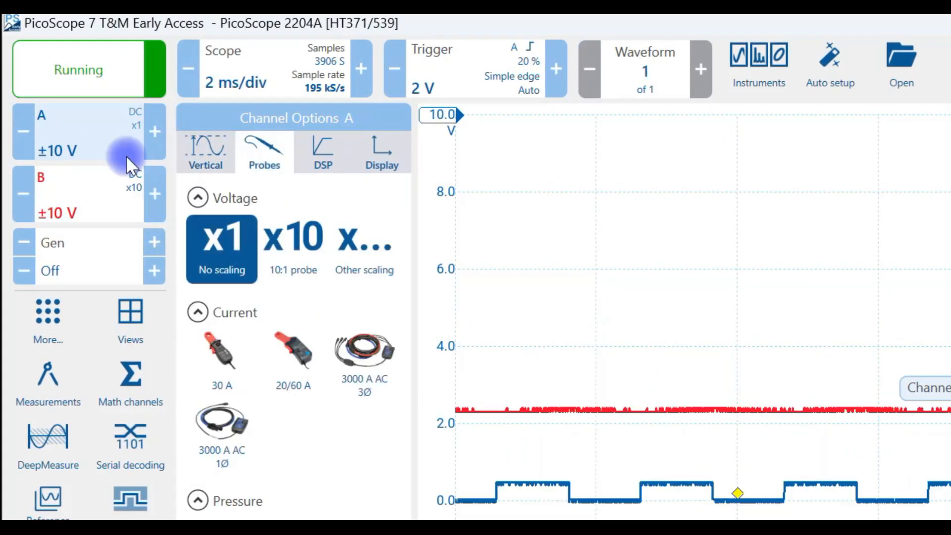
left_click(700, 68)
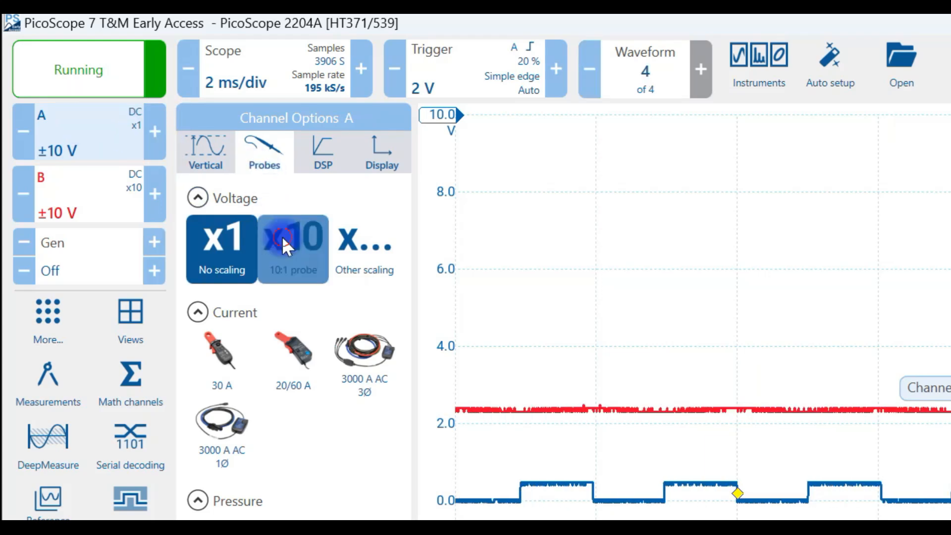
left_click(293, 245)
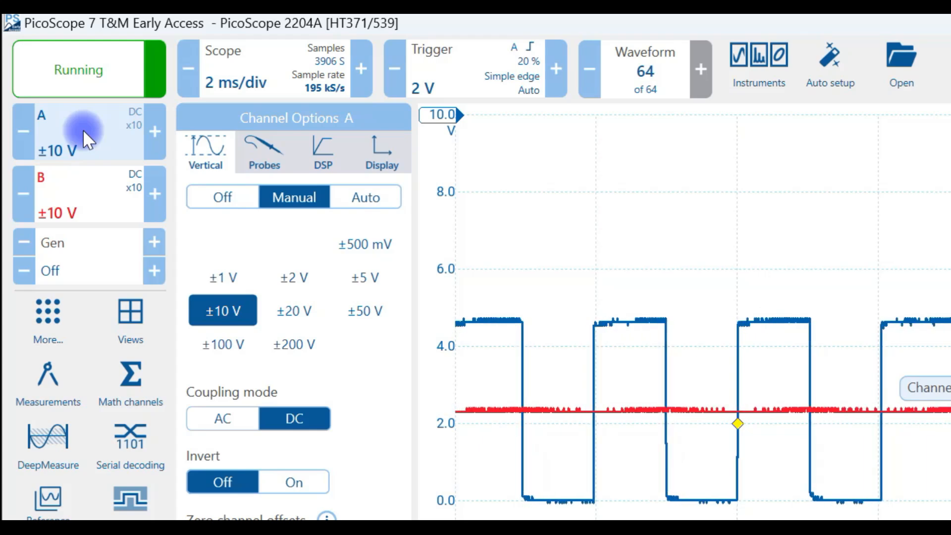
mouse_move(439, 107)
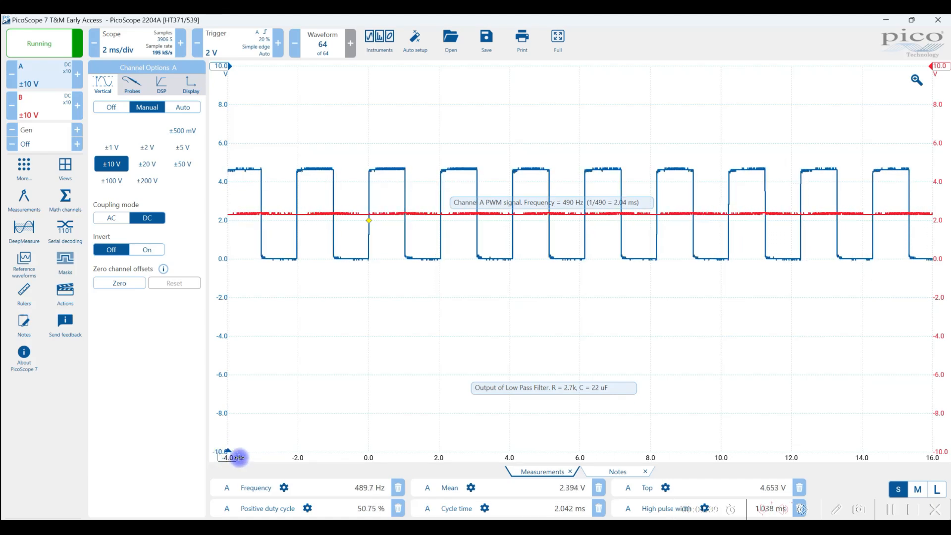
mouse_move(249, 96)
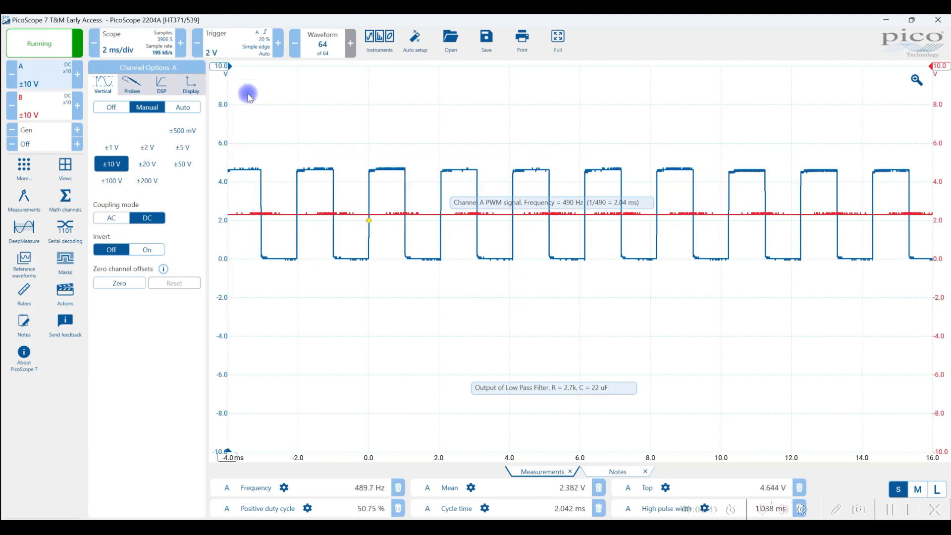
mouse_move(242, 432)
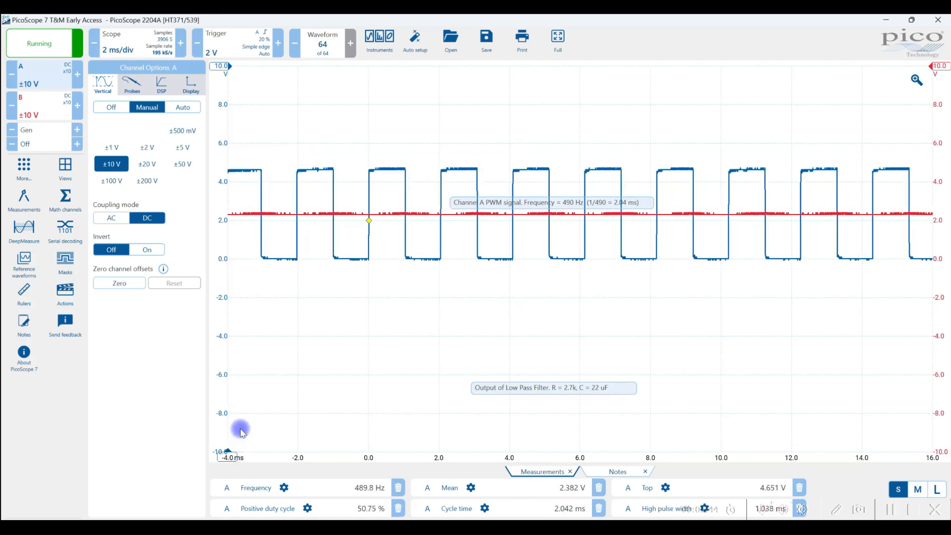
mouse_move(322, 257)
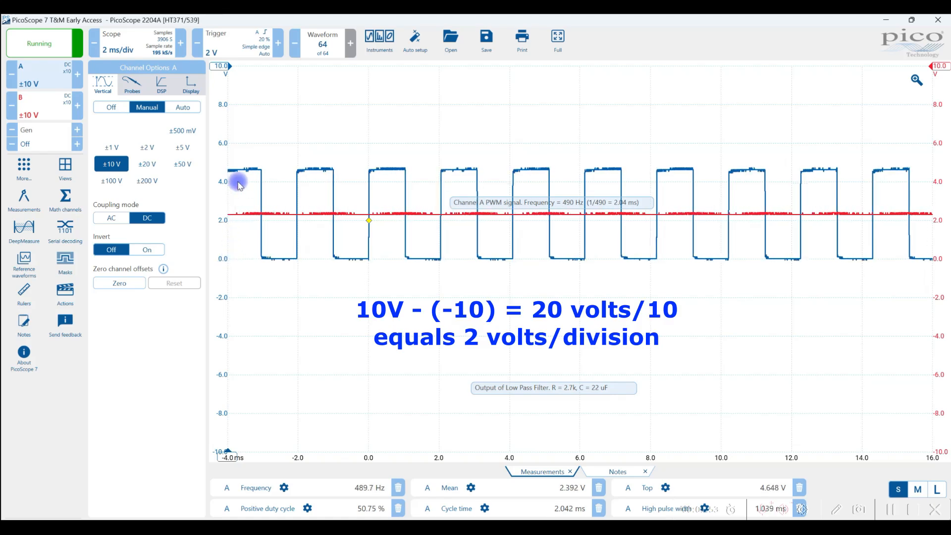
mouse_move(313, 278)
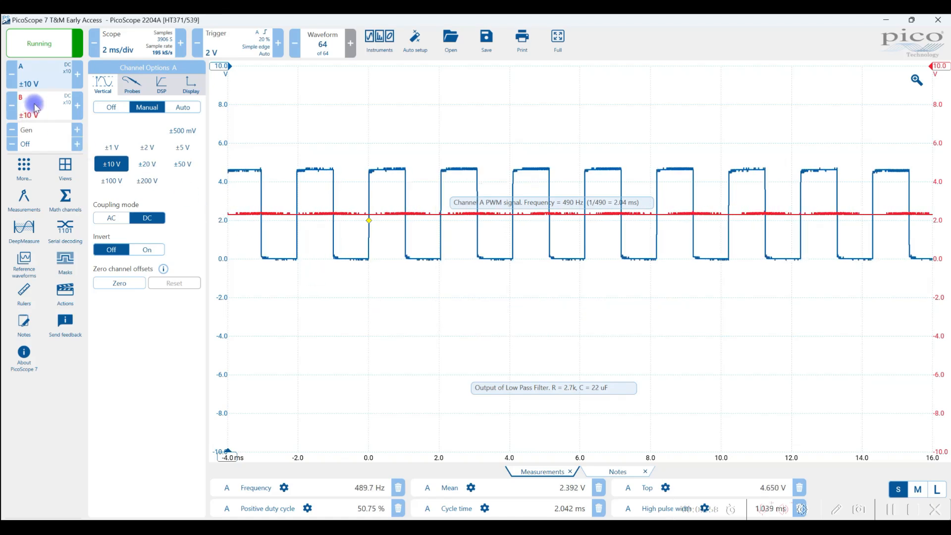
Change channel B's input range to ±5 V in Channel Options
left_click(34, 104)
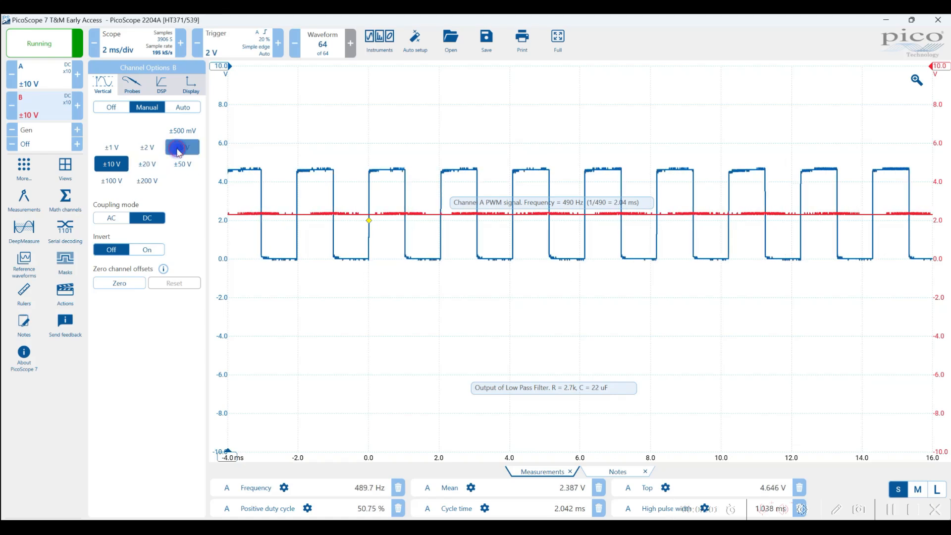
left_click(182, 147)
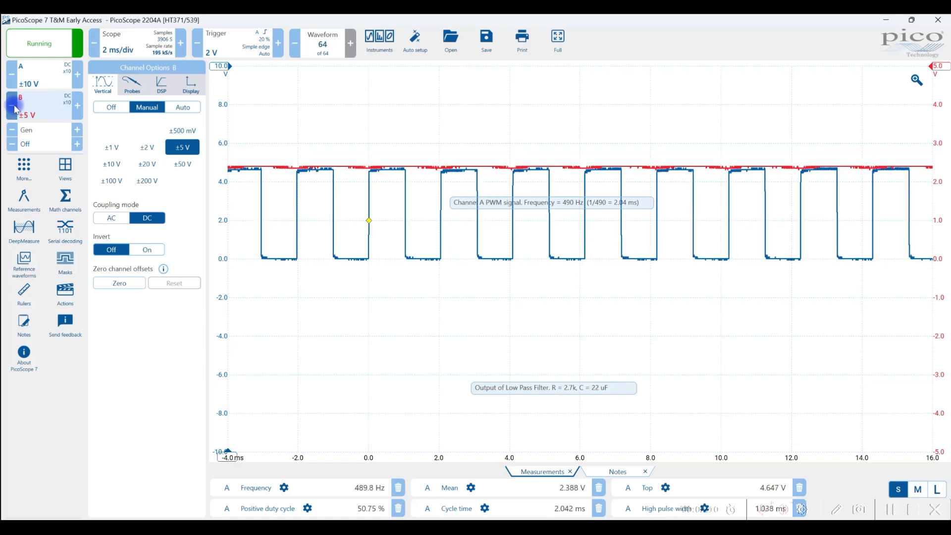
mouse_move(865, 402)
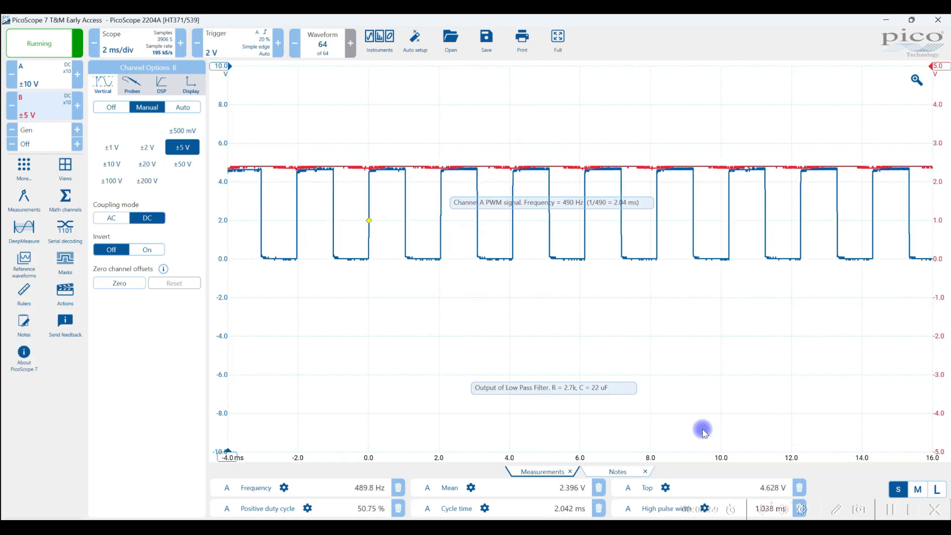
mouse_move(128, 490)
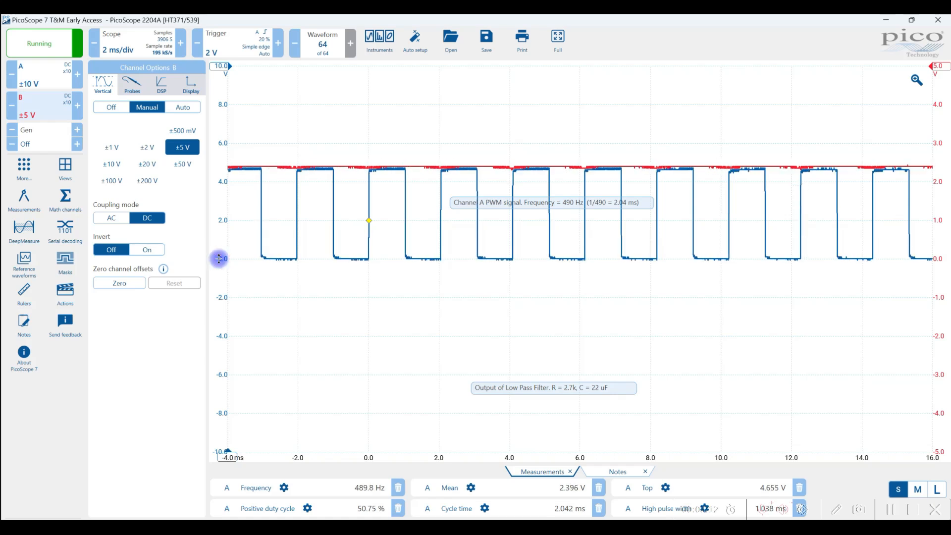
Drag channel A's vertical axis upward to raise the blue PWM trace
left_click_drag(219, 257, 216, 197)
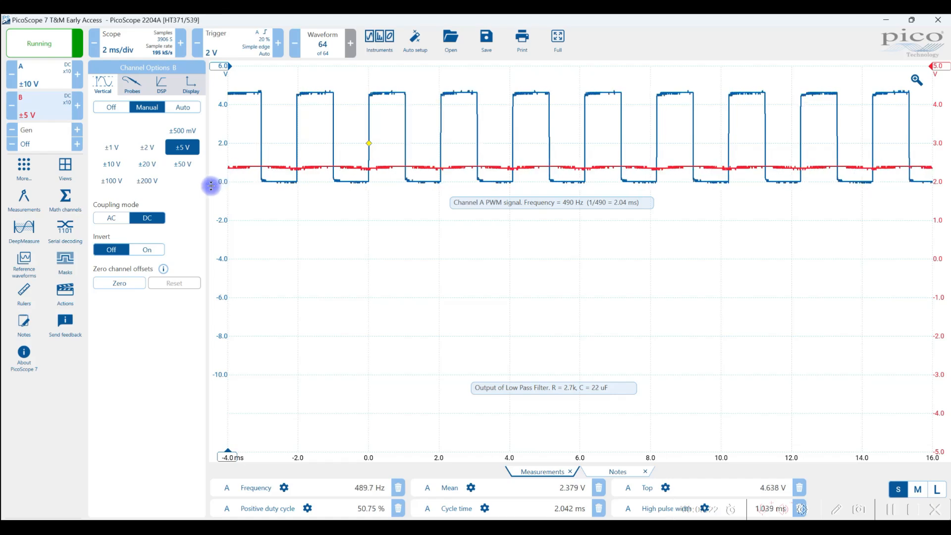
mouse_move(325, 236)
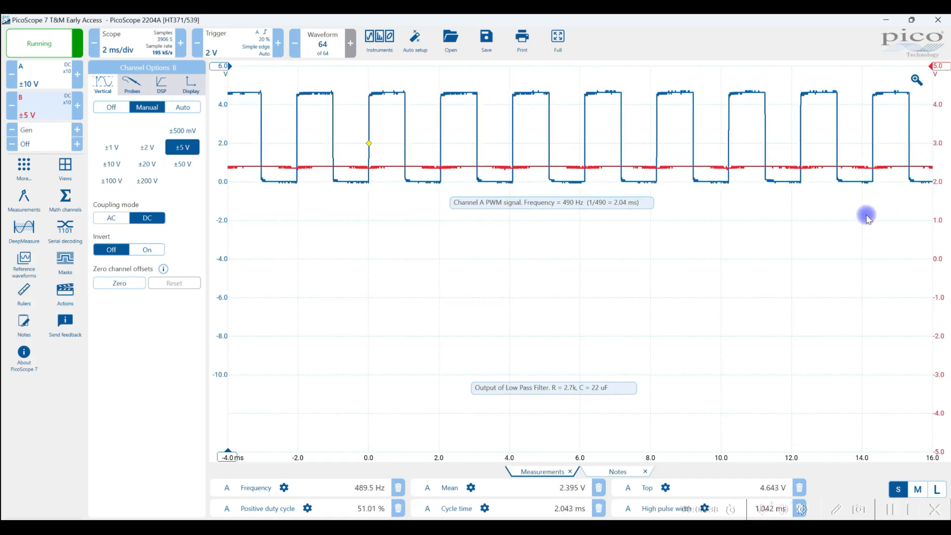
mouse_move(941, 211)
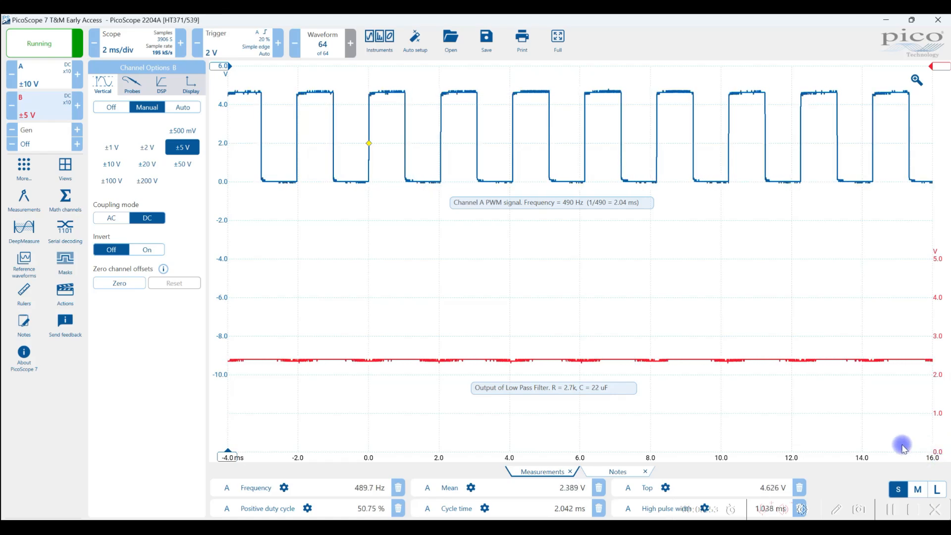
mouse_move(649, 446)
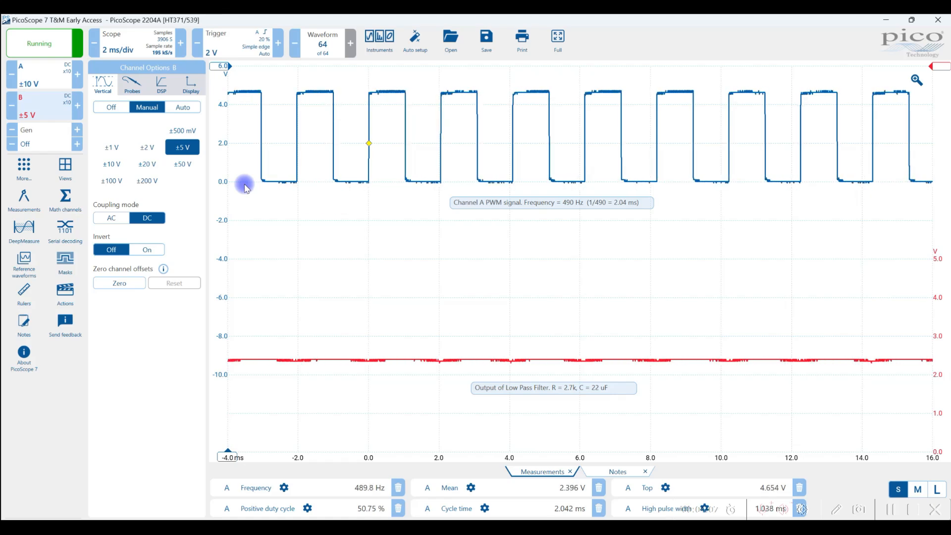
mouse_move(337, 148)
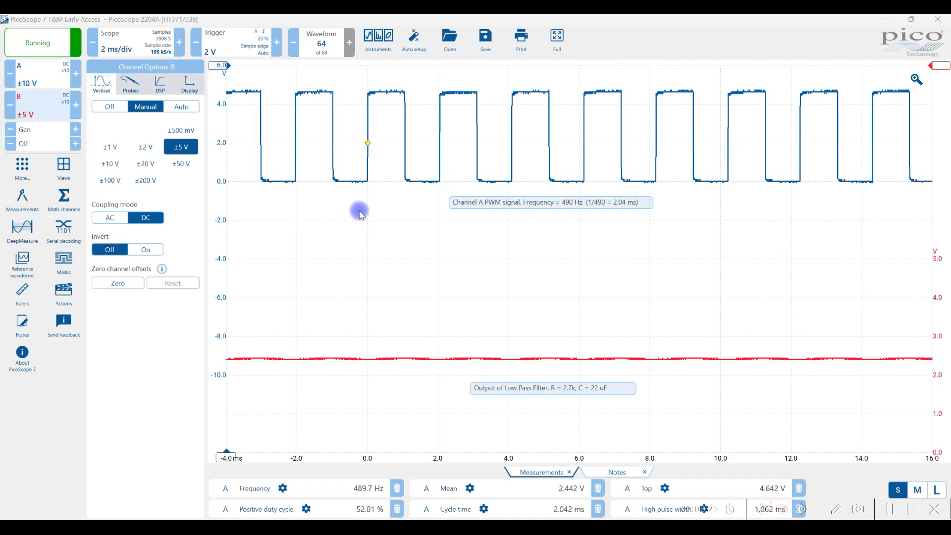
mouse_move(367, 215)
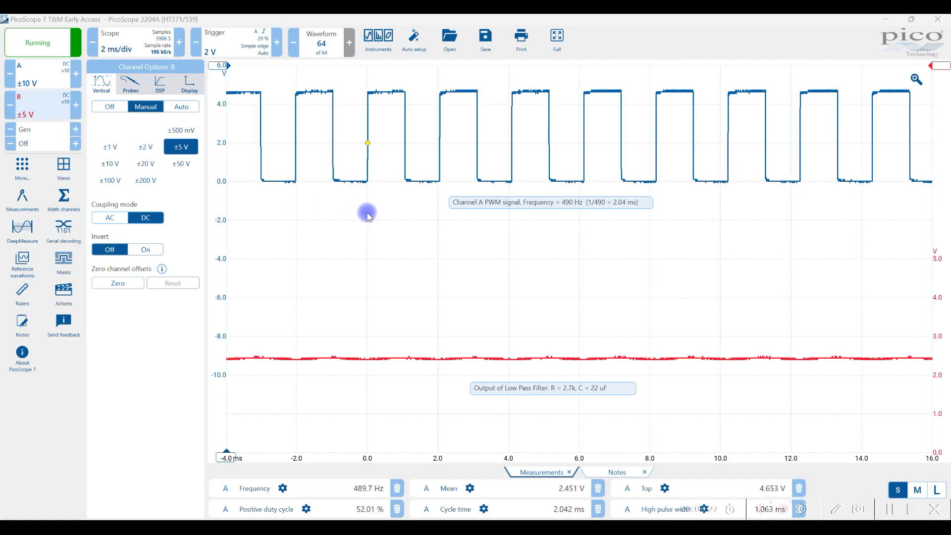
mouse_move(277, 213)
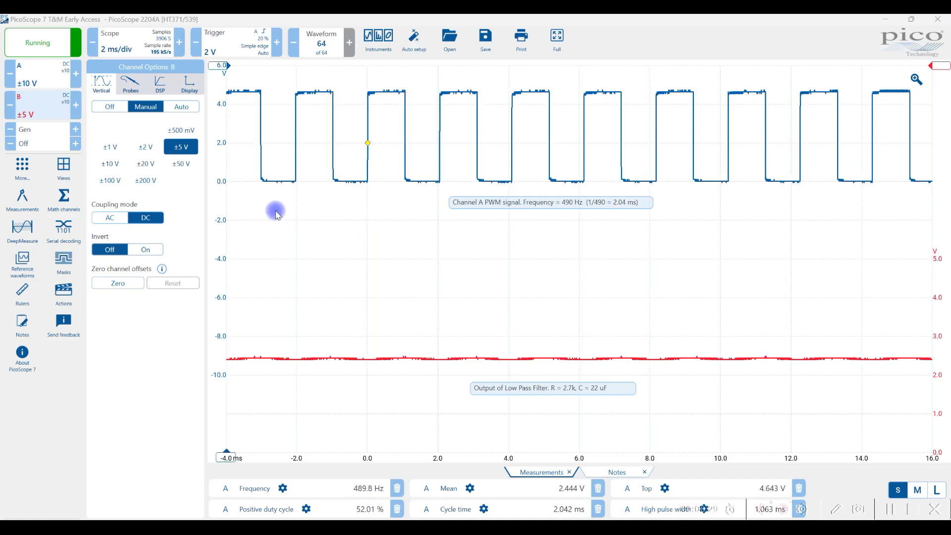
mouse_move(928, 230)
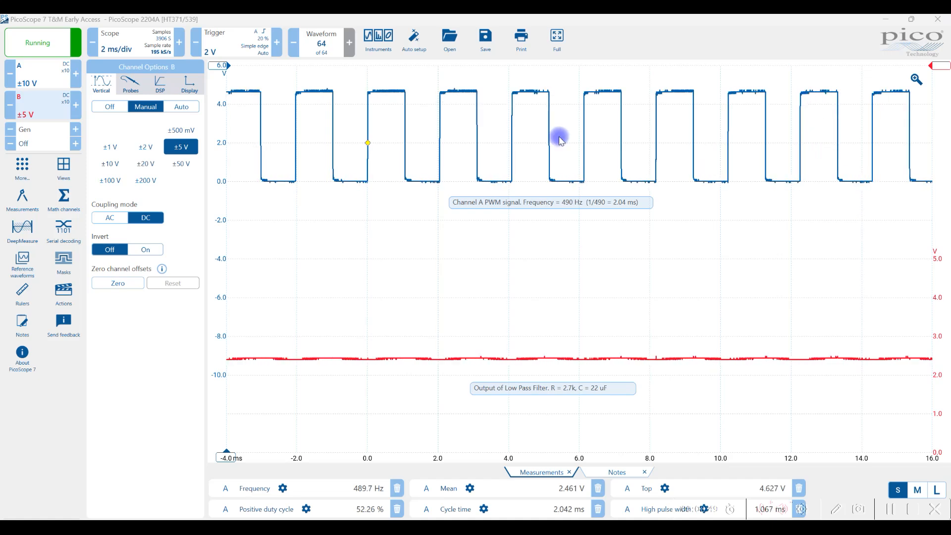
mouse_move(367, 145)
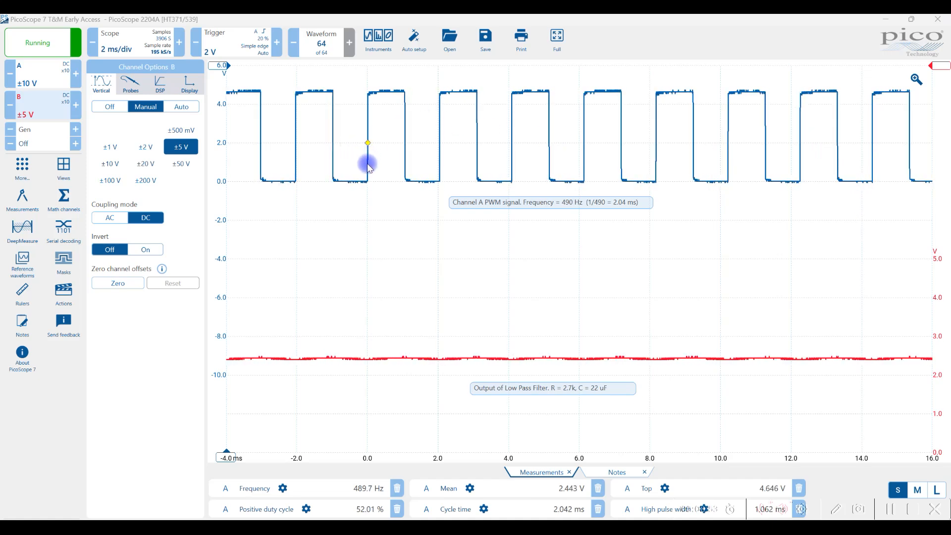
mouse_move(441, 162)
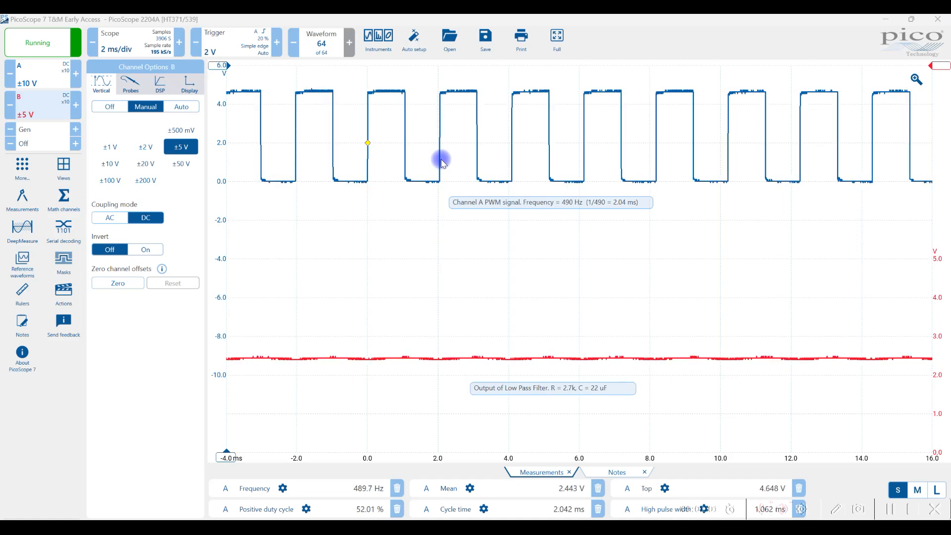
mouse_move(465, 107)
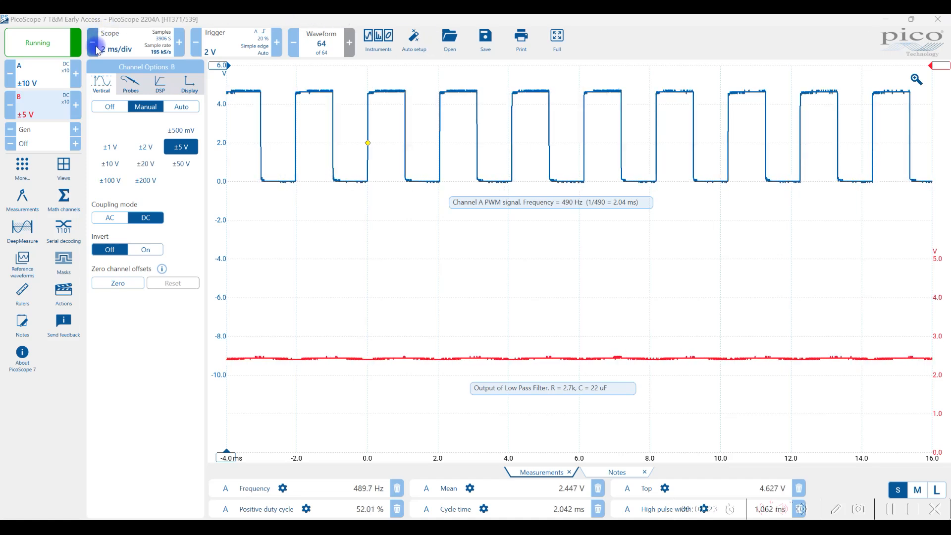
Step the timebase through several settings, ending at 1 ms per division
left_click(93, 45)
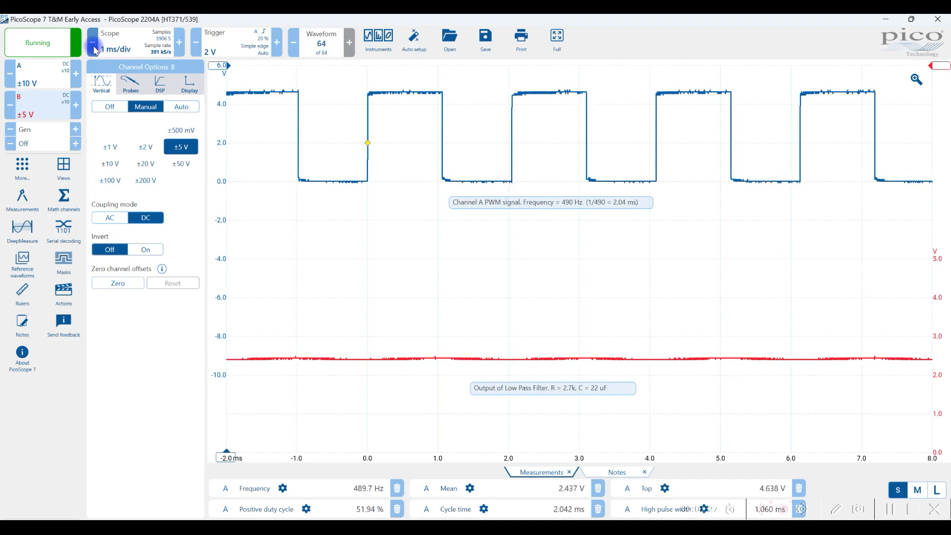
left_click(90, 42)
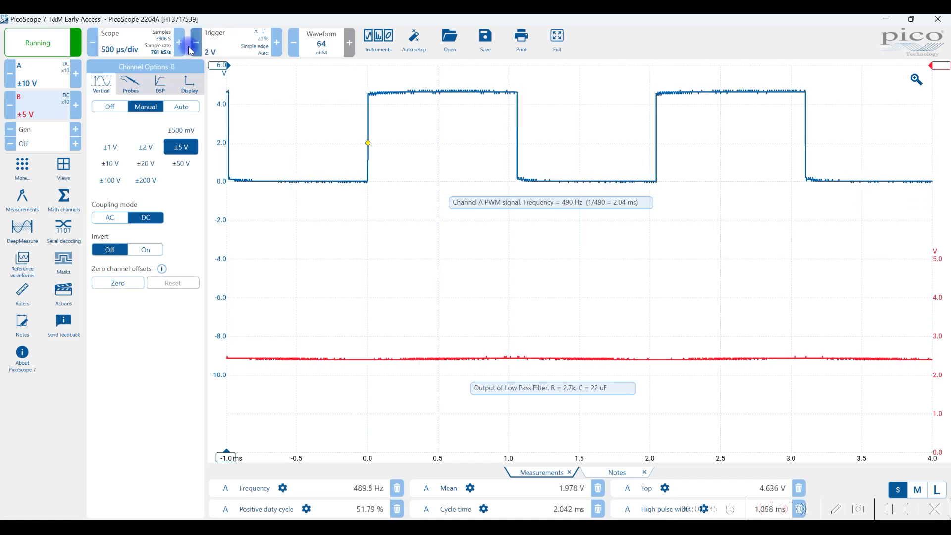
left_click(179, 42)
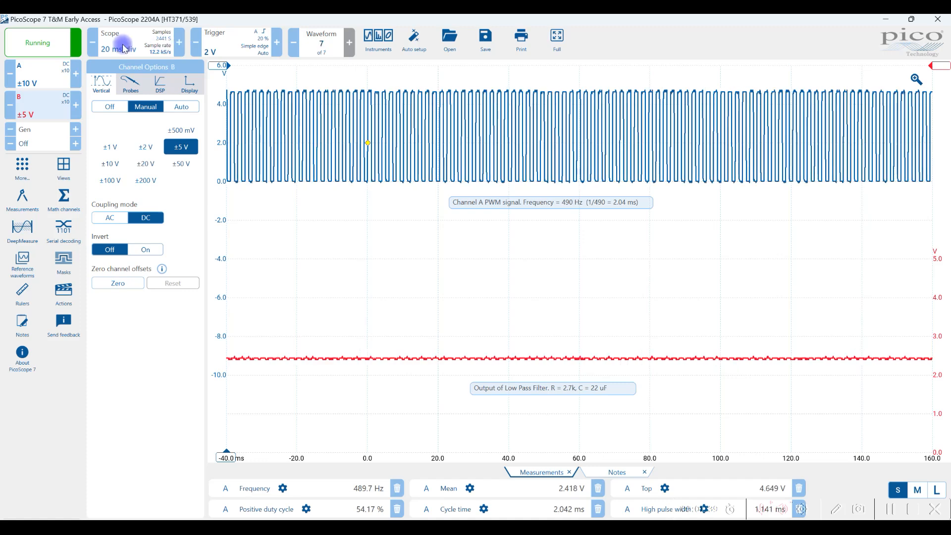
left_click(95, 44)
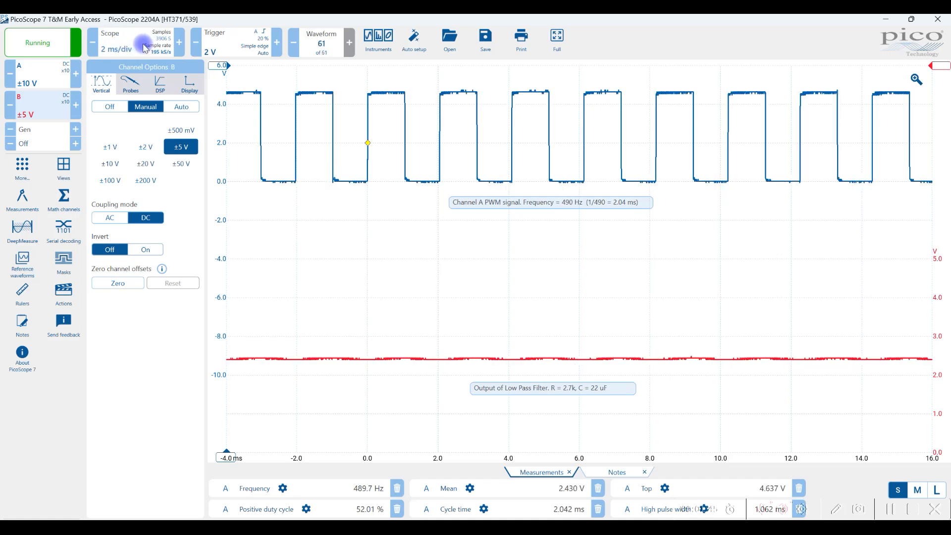
left_click(106, 33)
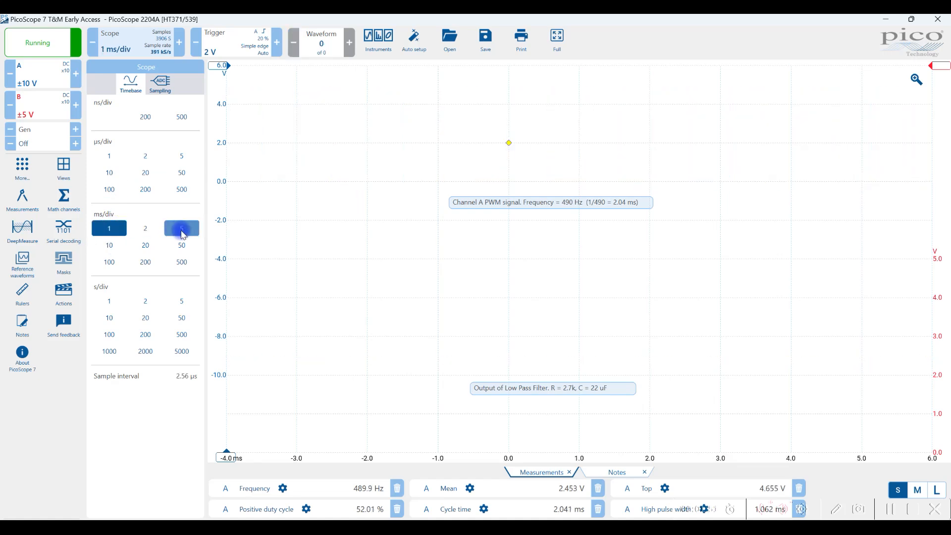
Try 5 ms/div, then settle the timebase at 2 ms/div
left_click(181, 228)
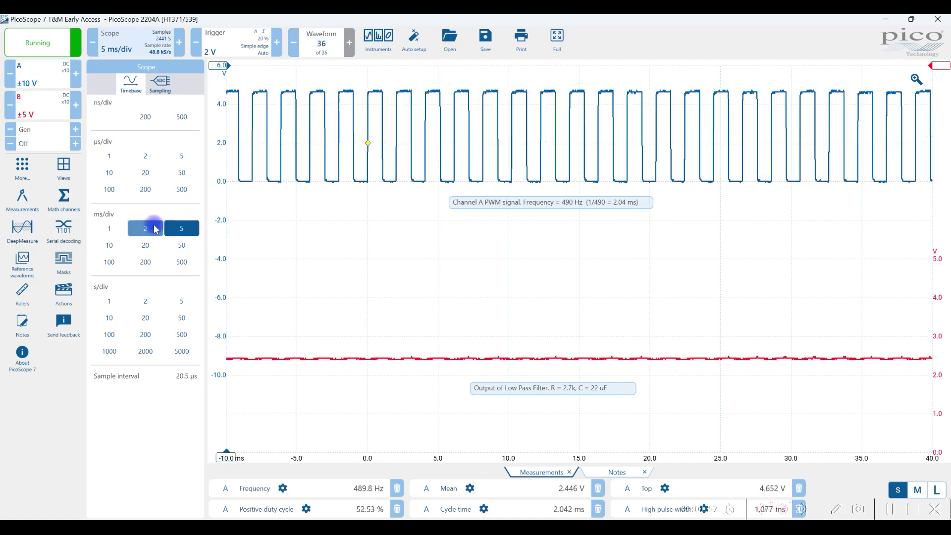
left_click(146, 228)
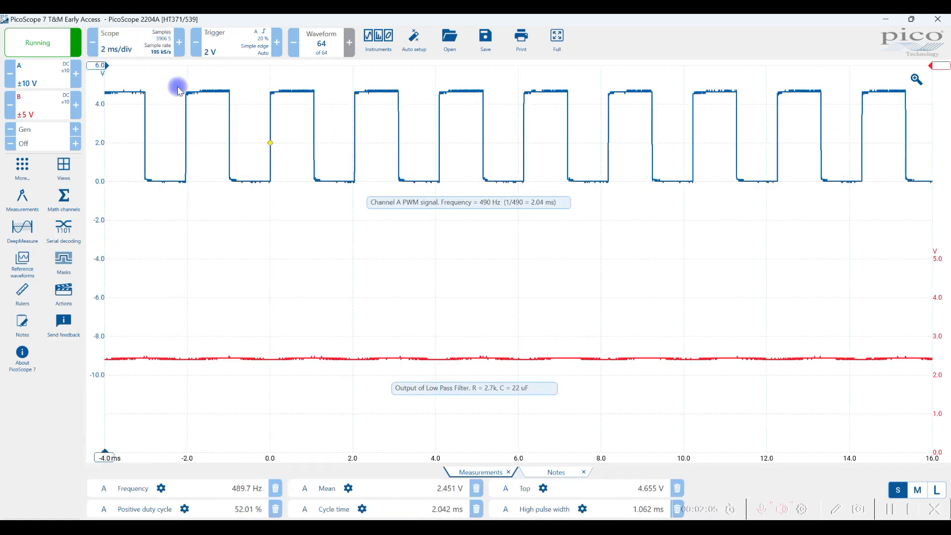
mouse_move(183, 163)
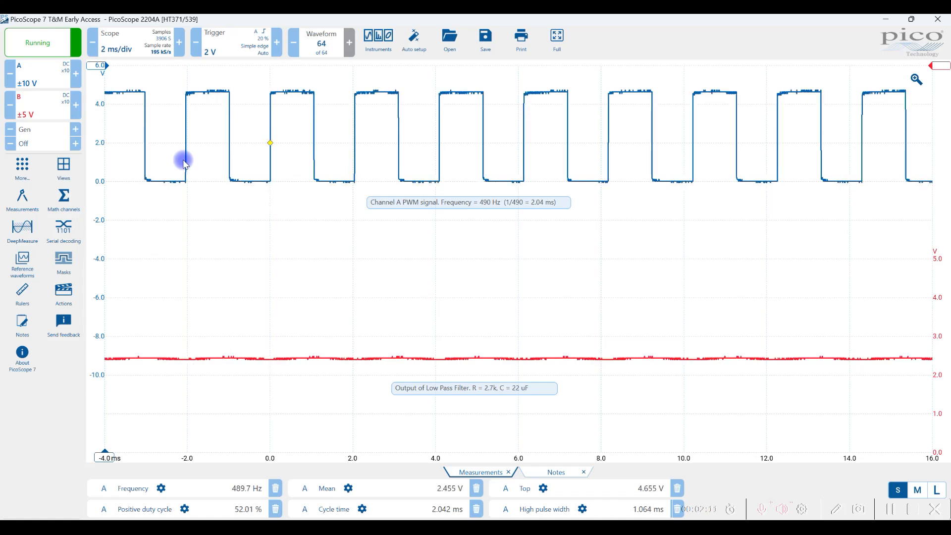
mouse_move(315, 89)
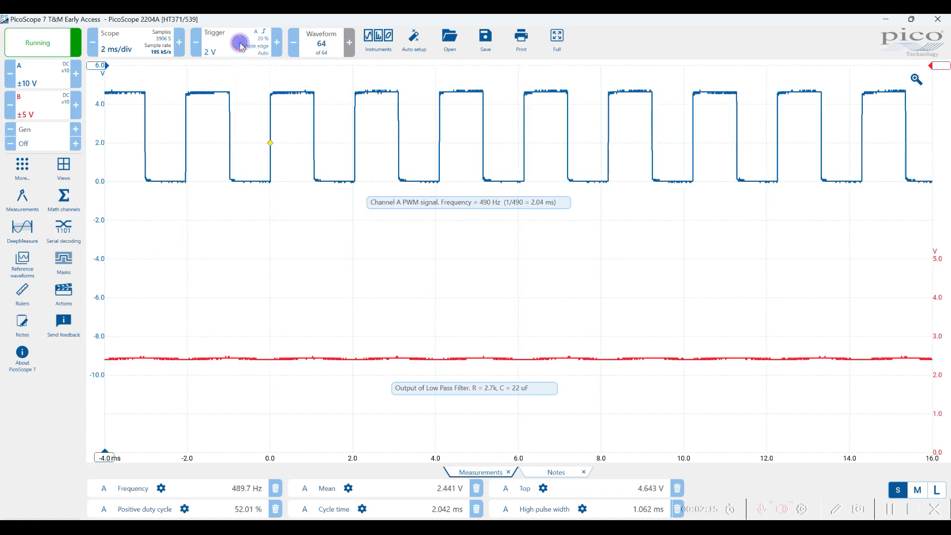
Open the Trigger options panel showing the rising-edge trigger on channel A
left_click(241, 42)
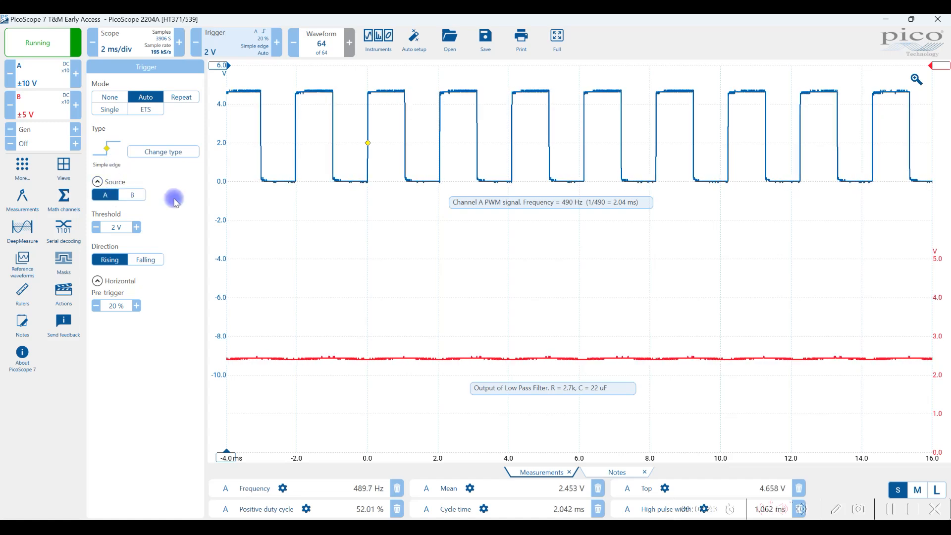
mouse_move(324, 227)
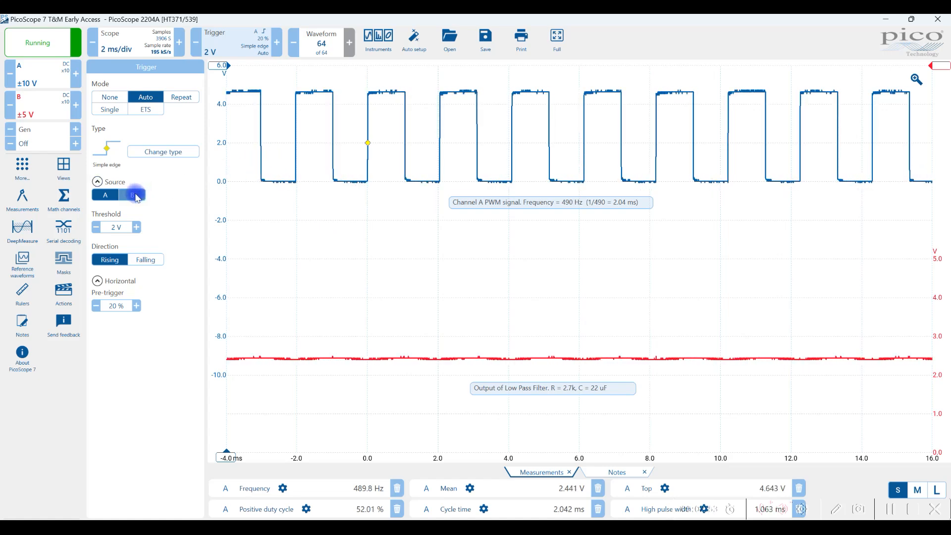
left_click(132, 194)
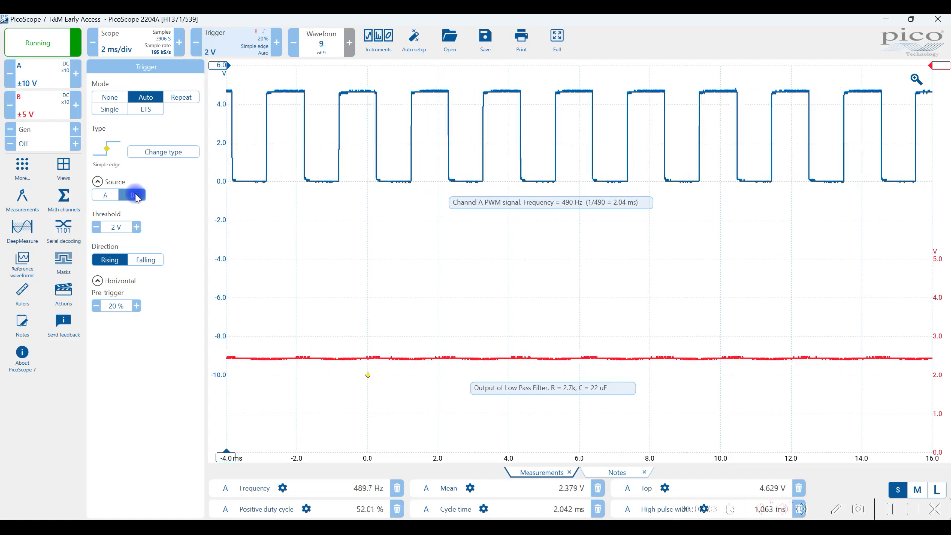
left_click(104, 195)
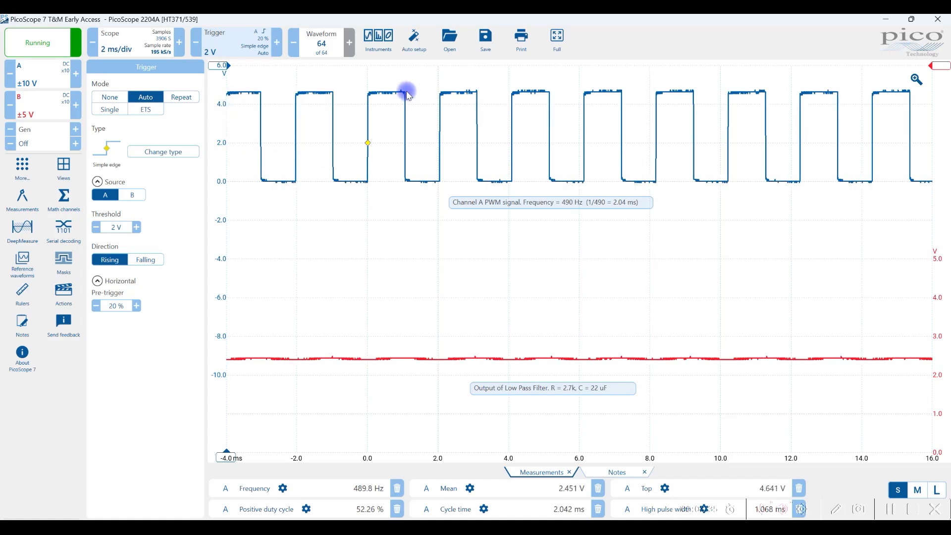
Step the trigger threshold between 1.8 V and 2.6 V, finishing at 2.2 V
left_click(97, 227)
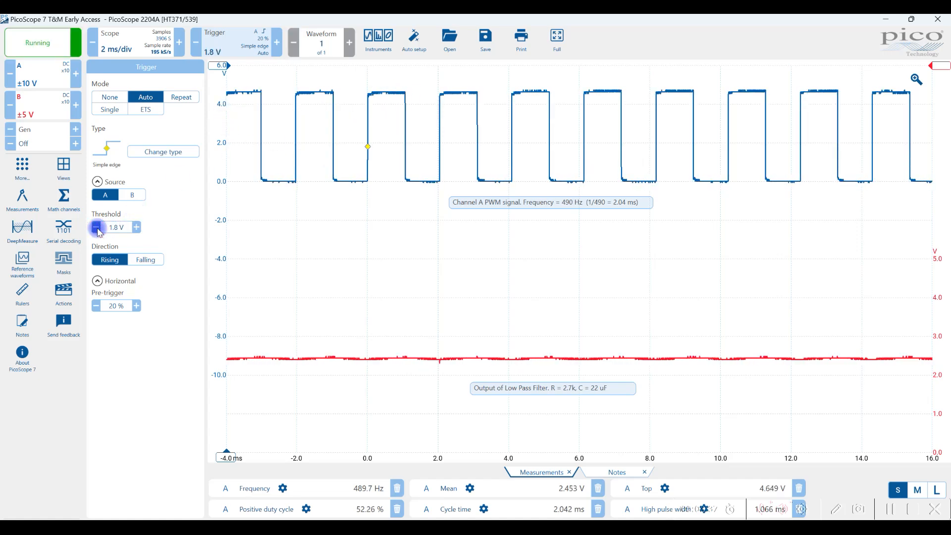
left_click(96, 227)
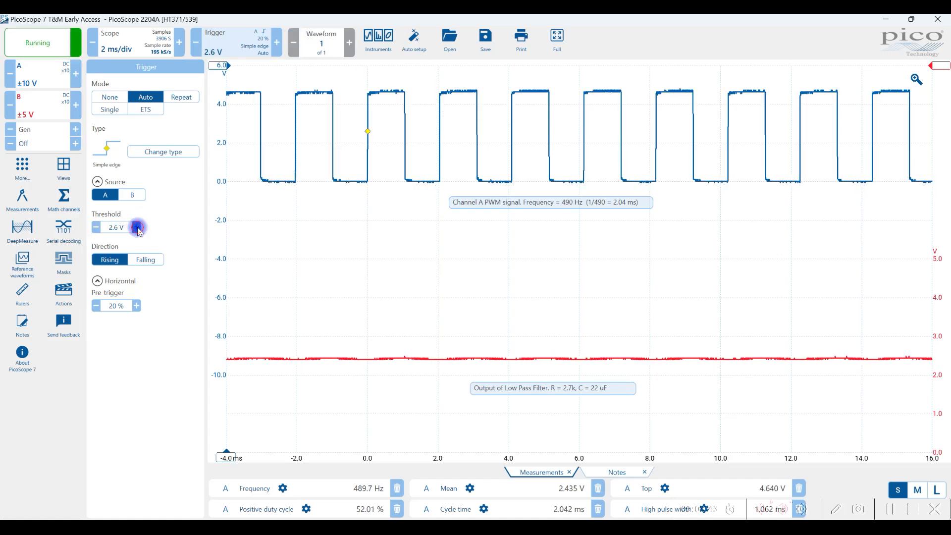
left_click(136, 227)
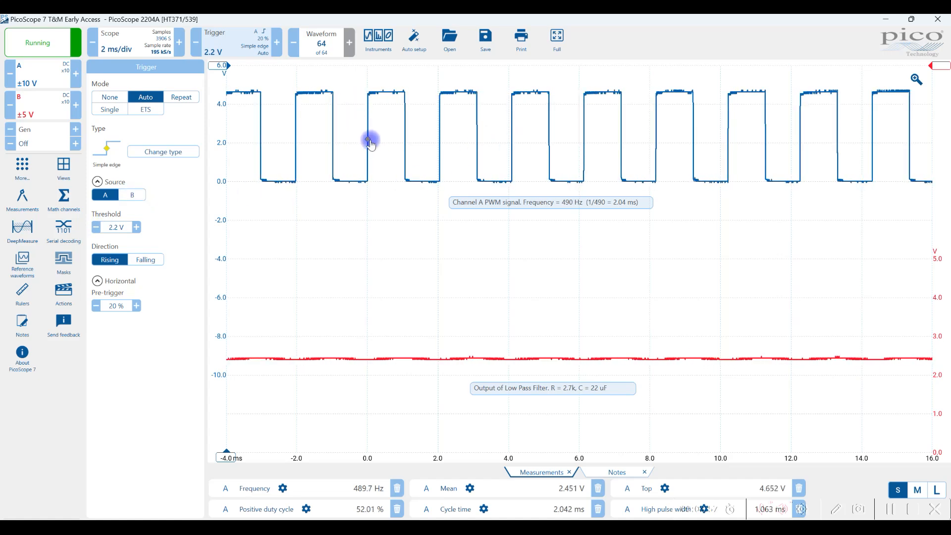
left_click(141, 259)
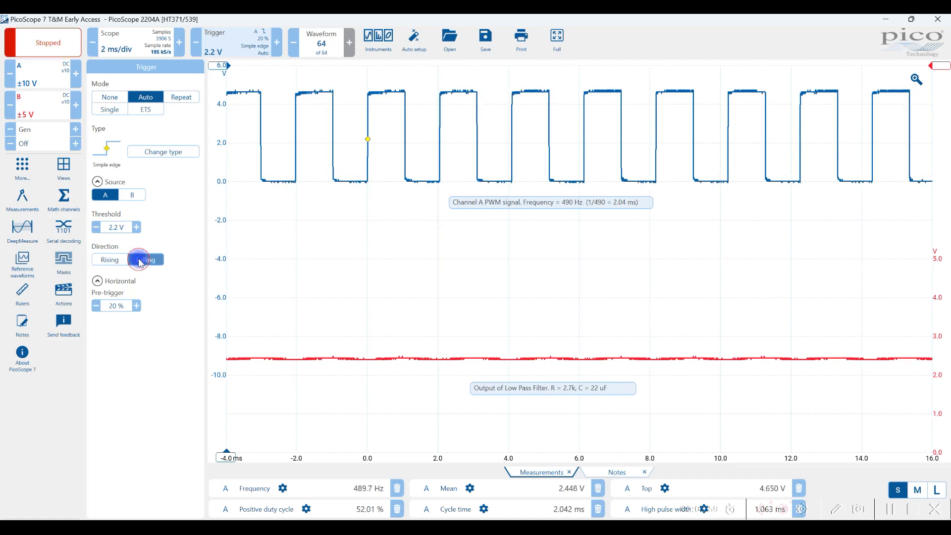
left_click(145, 260)
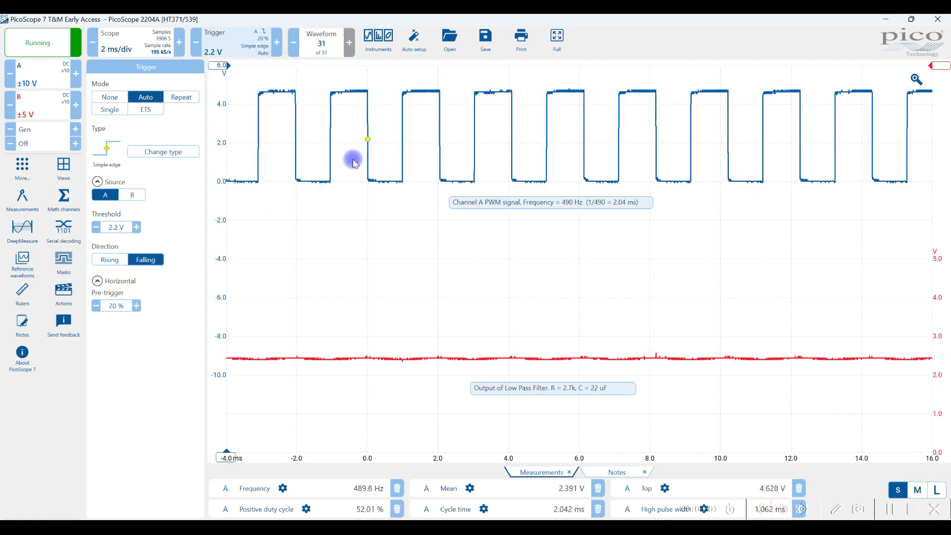
left_click(110, 260)
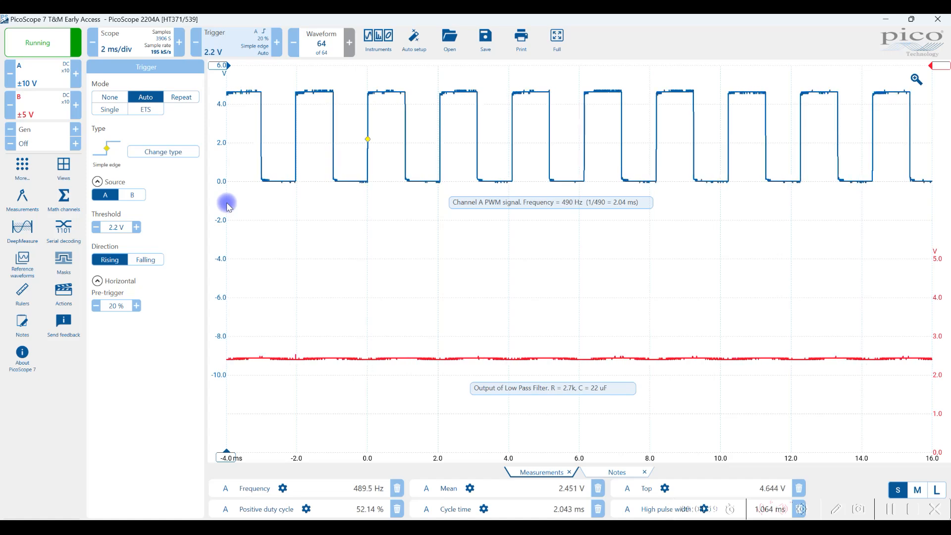
mouse_move(933, 208)
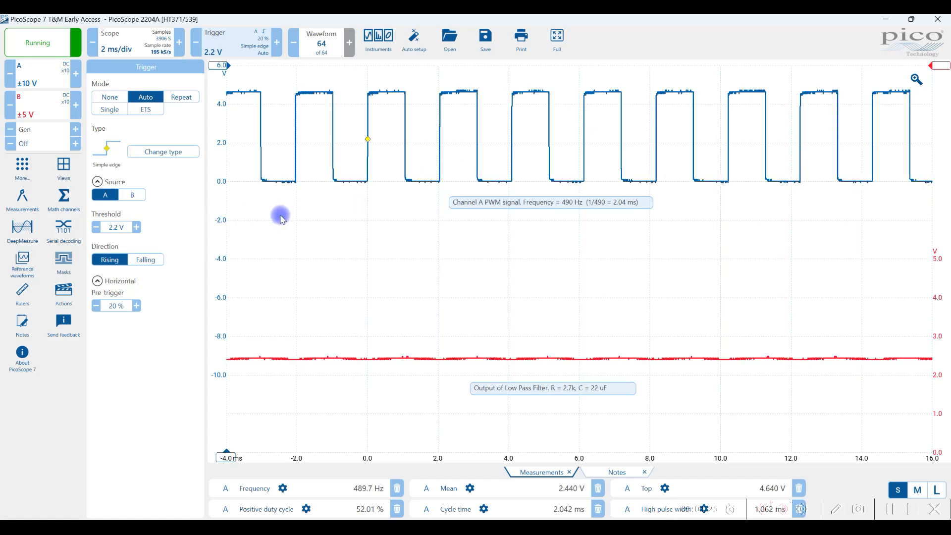
mouse_move(454, 226)
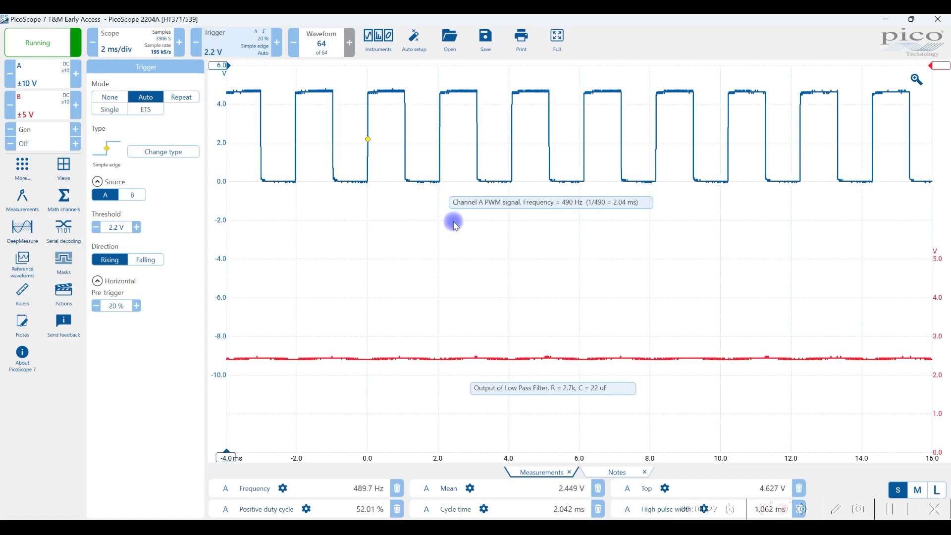
mouse_move(882, 239)
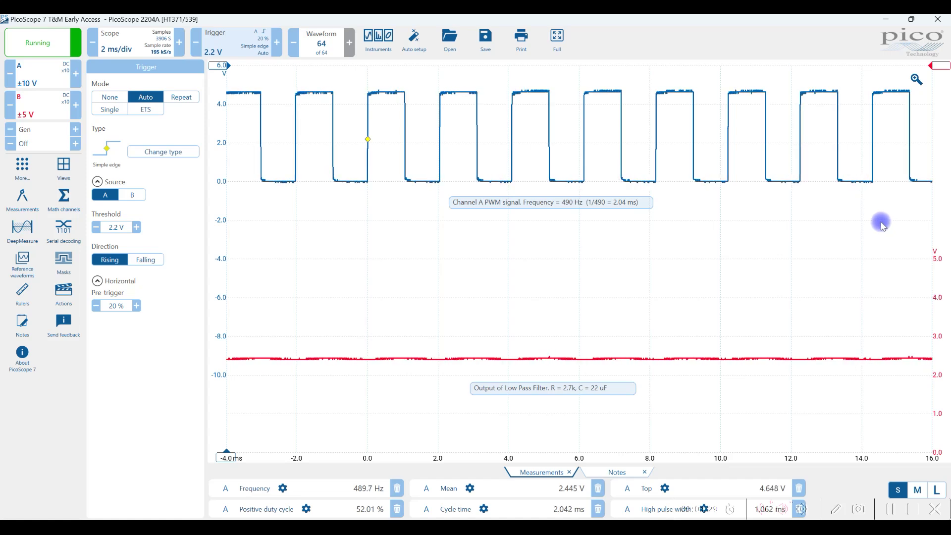
mouse_move(503, 211)
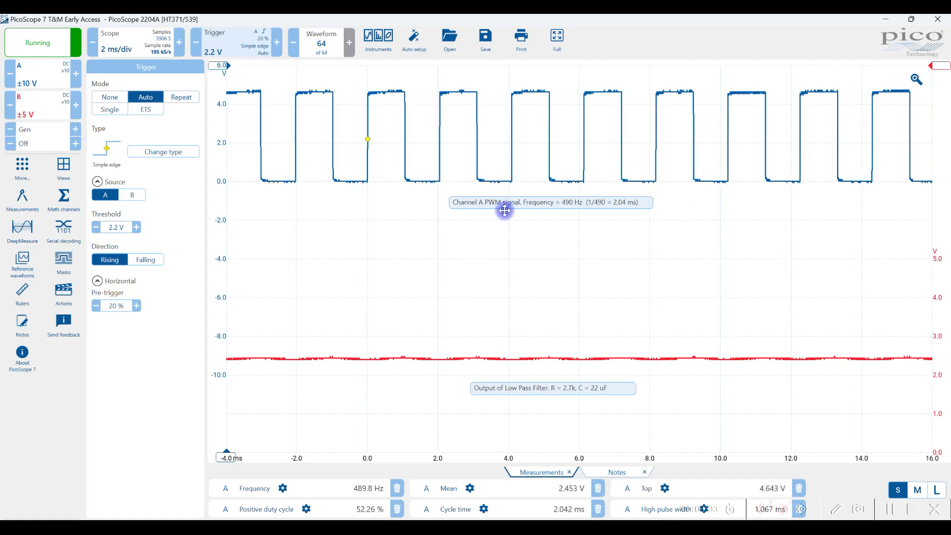
left_click(137, 306)
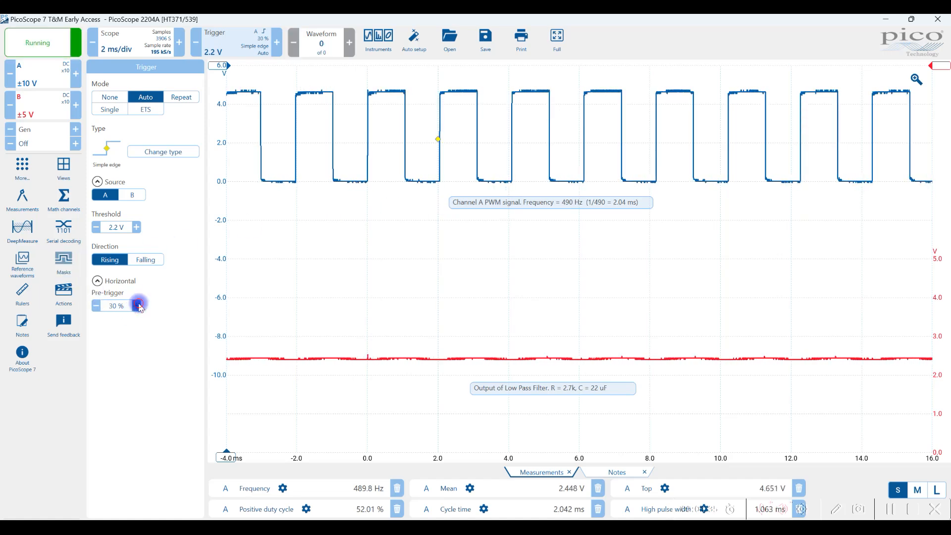
left_click(137, 306)
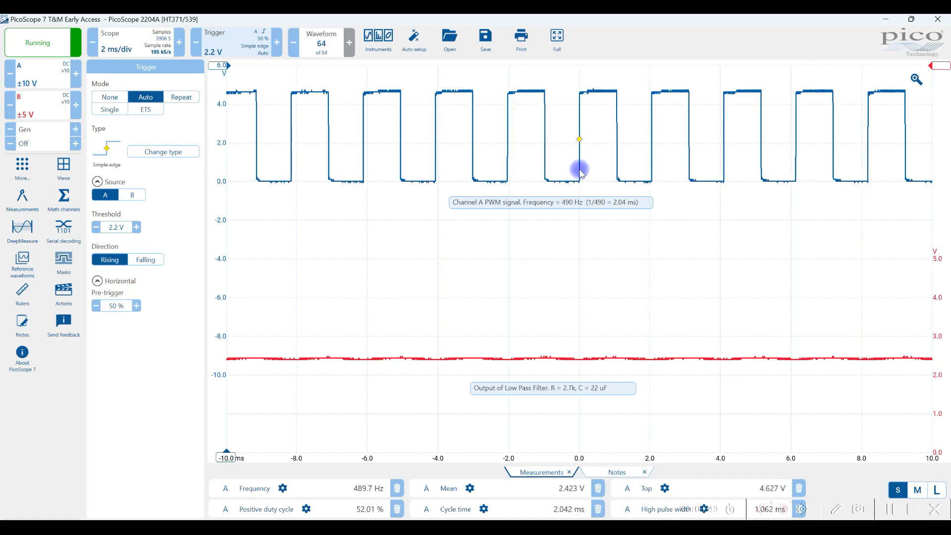
mouse_move(324, 212)
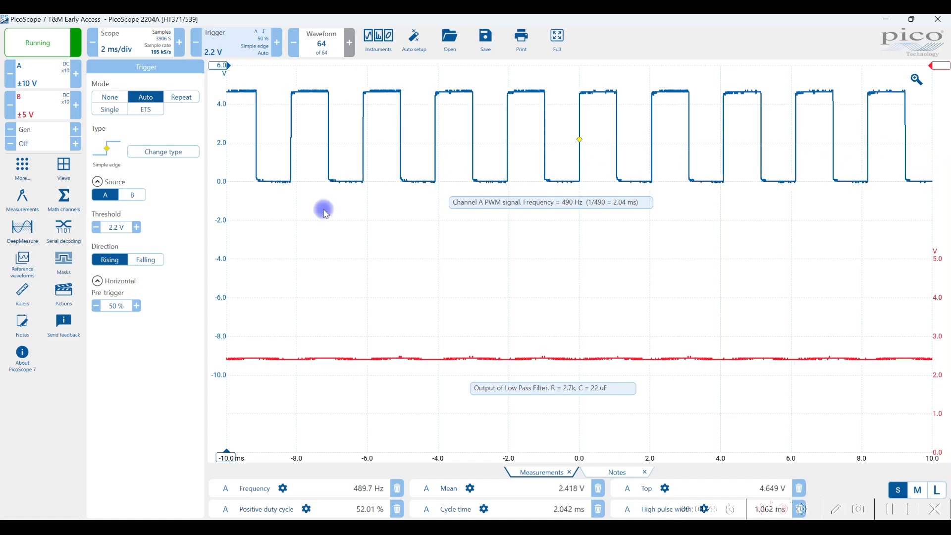
left_click(95, 305)
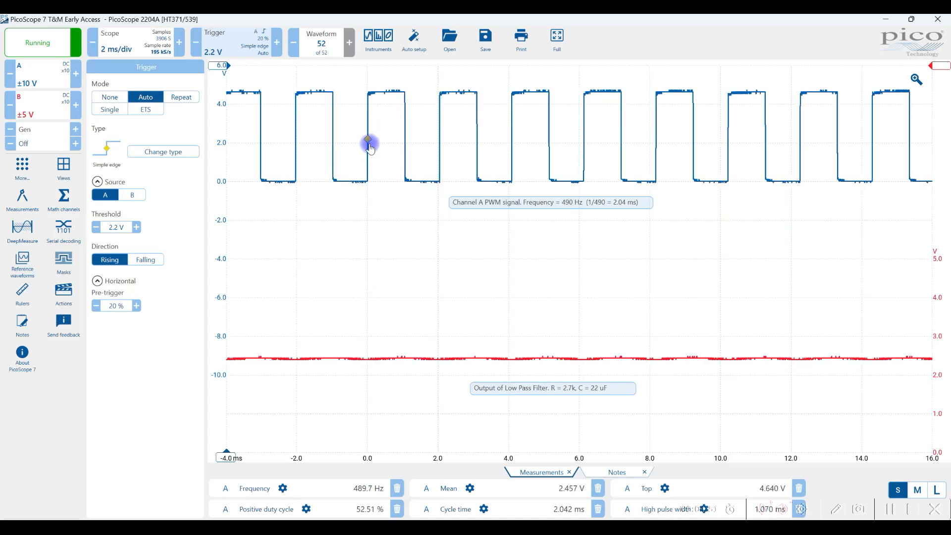
mouse_move(876, 144)
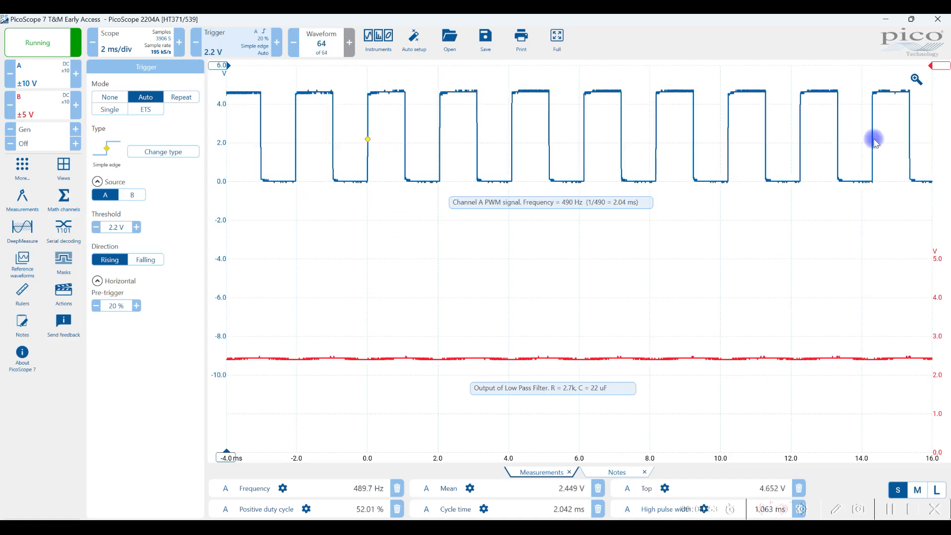
mouse_move(453, 178)
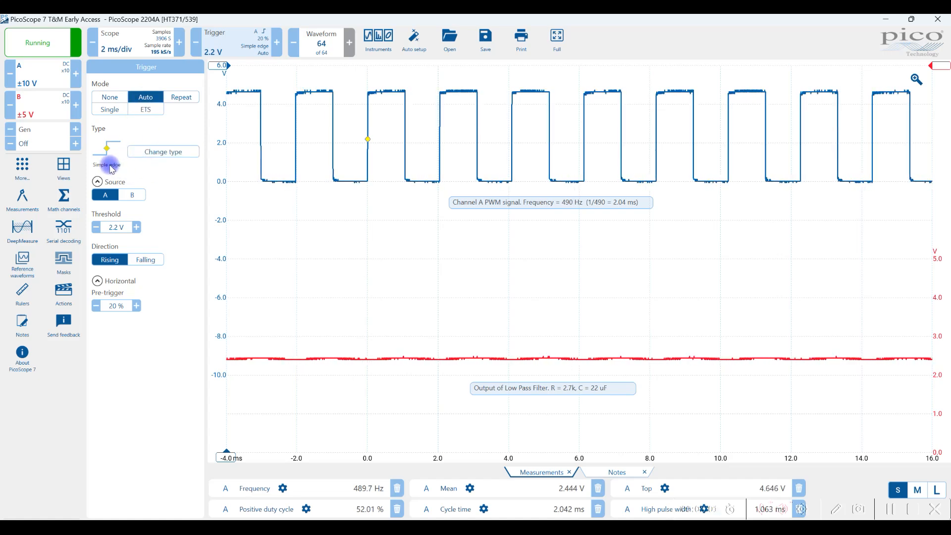
Delete all earlier measurements and close the measurements table
left_click(105, 194)
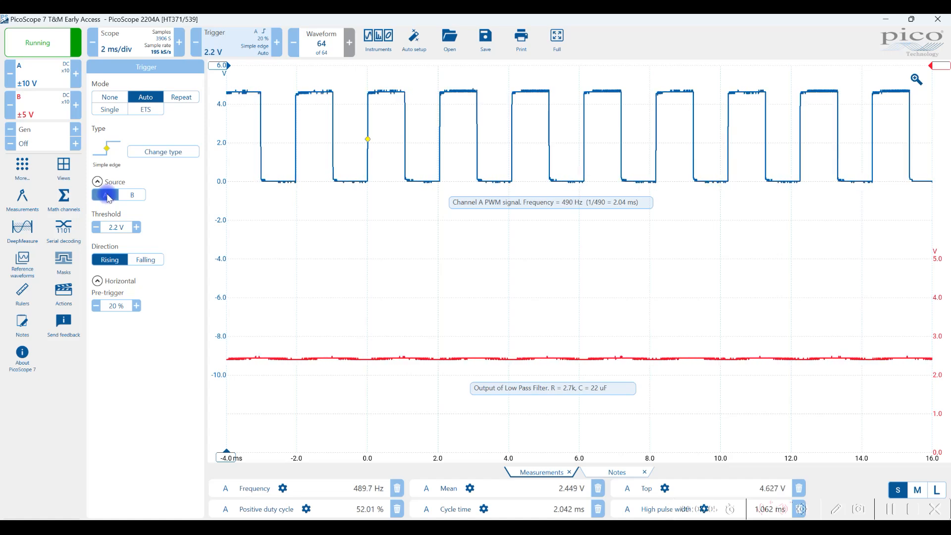
left_click(104, 195)
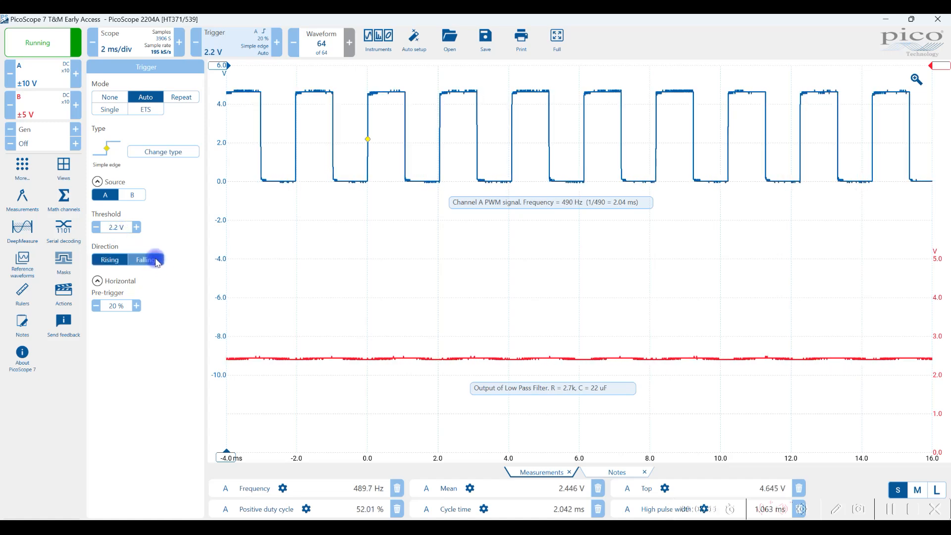
left_click(109, 259)
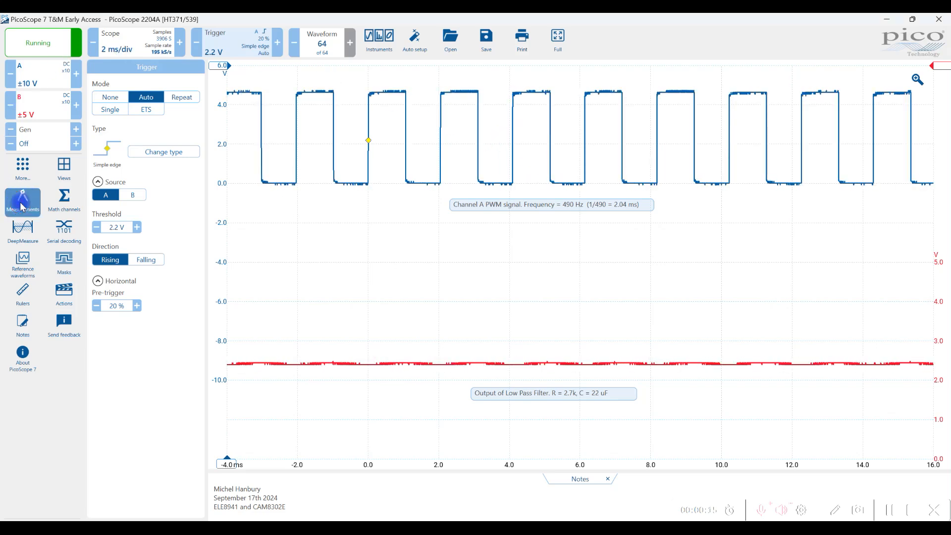
Open the measurement picker for source A and scroll through the list
left_click(22, 201)
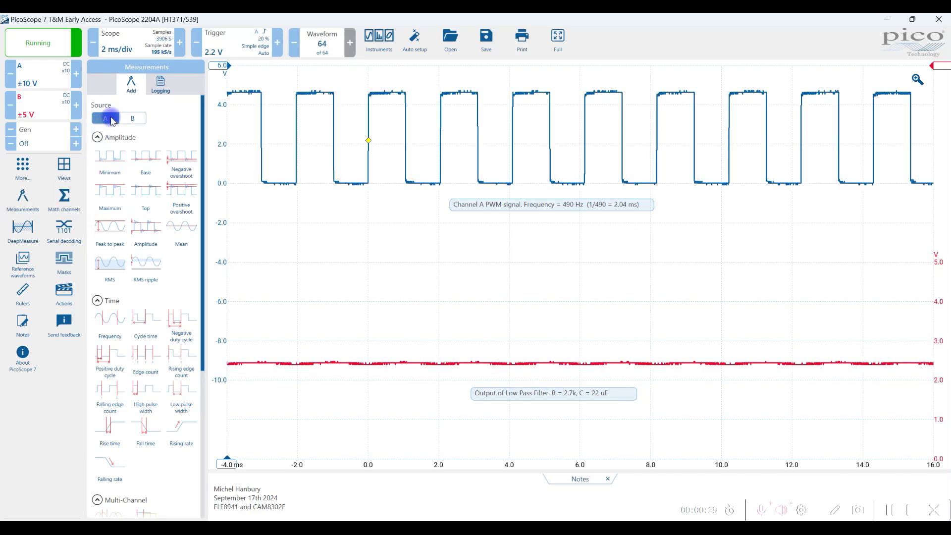
left_click(133, 117)
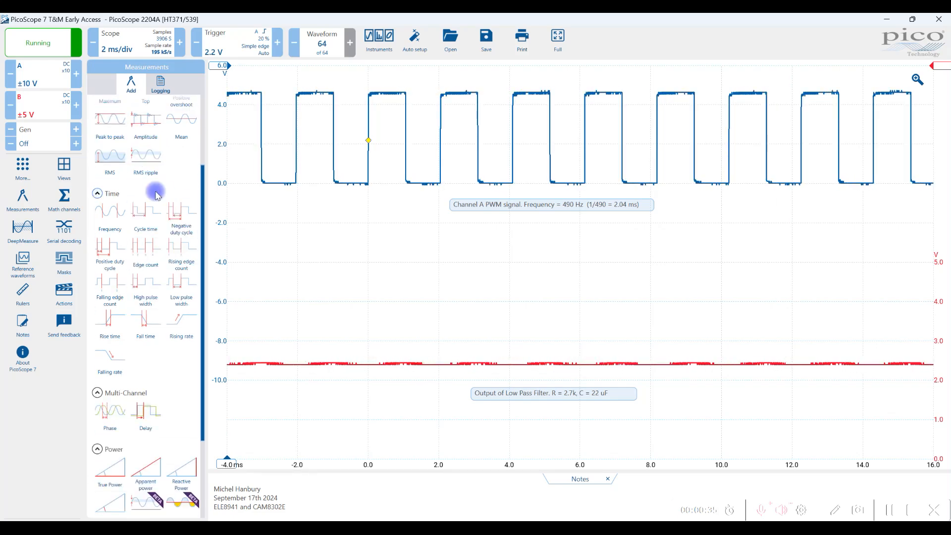
scroll("down", 3)
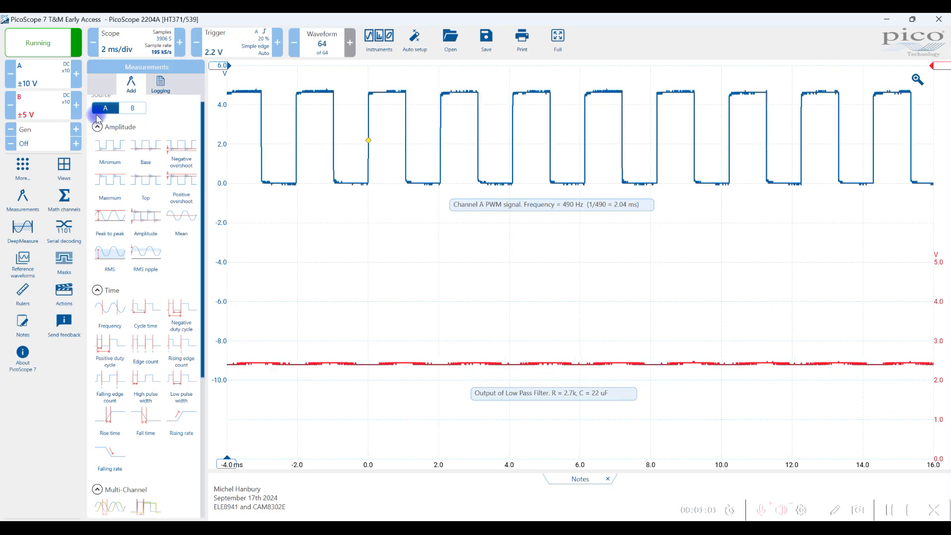
Add channel A's Frequency measurement (about 489.7 Hz) and show its statistics
left_click(110, 314)
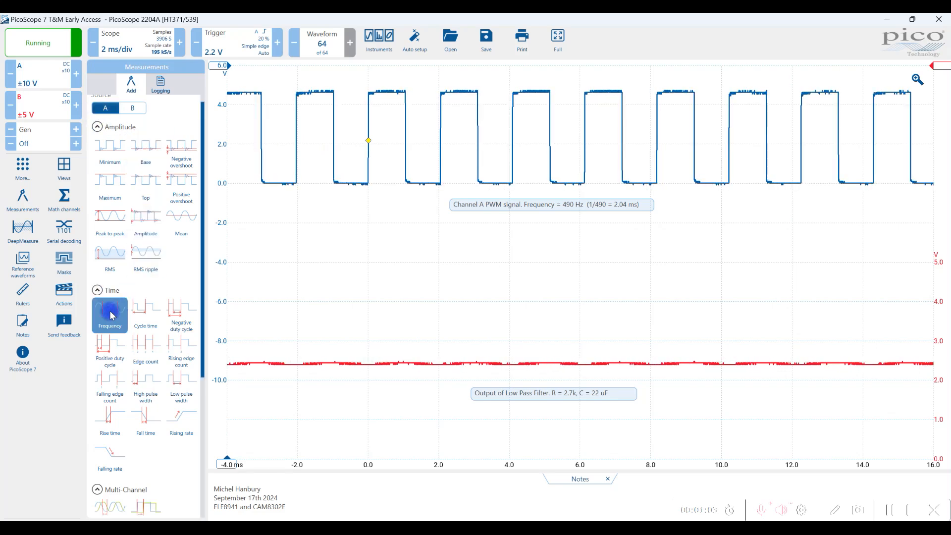
left_click(110, 315)
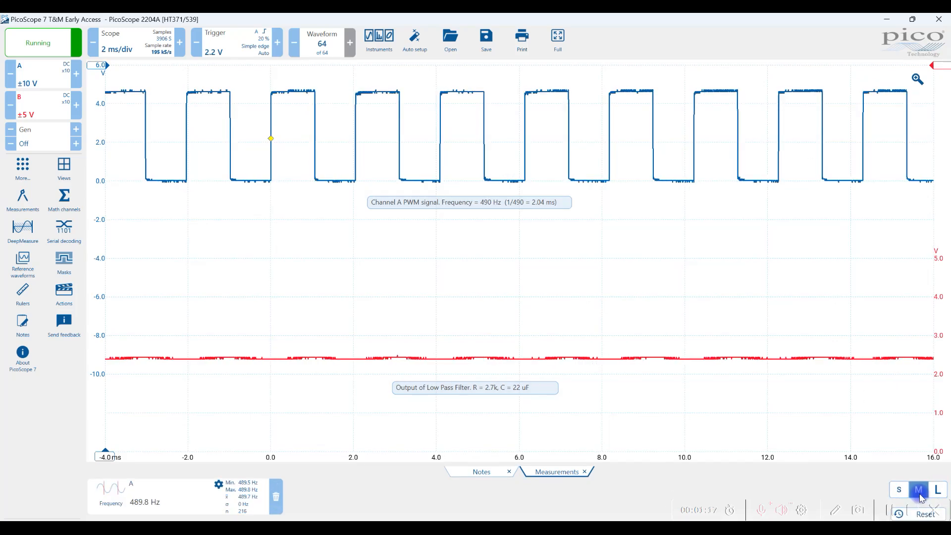
left_click(938, 449)
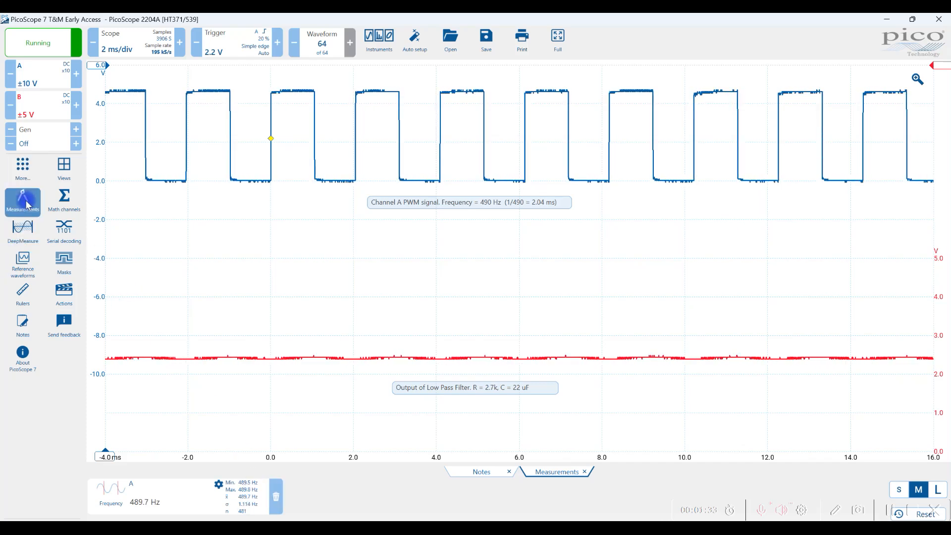
Add cycle time, high pulse width and top measurements for channel A
left_click(23, 200)
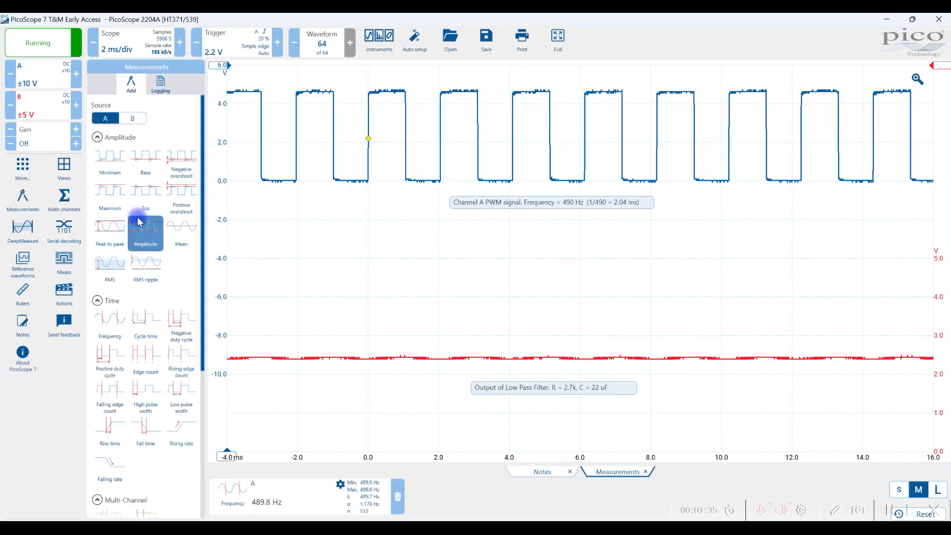
left_click(145, 323)
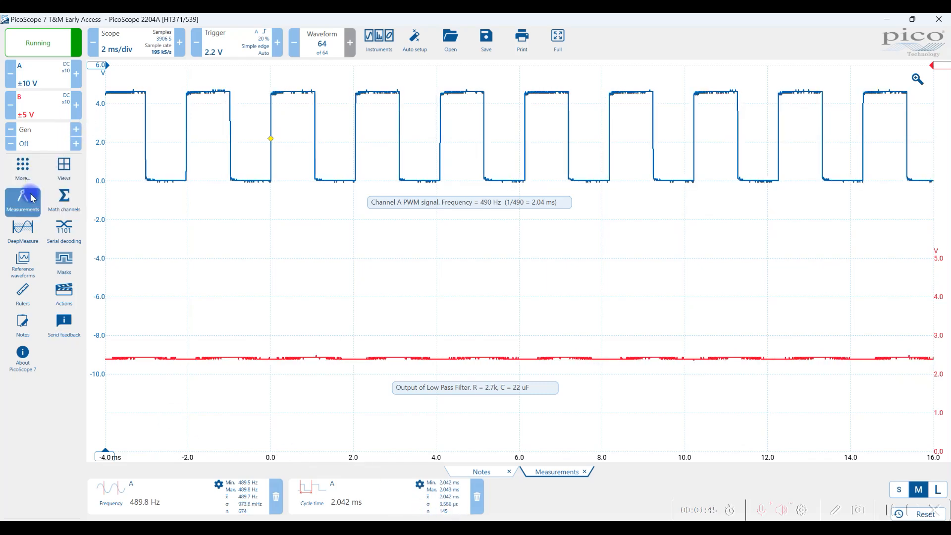
left_click(22, 198)
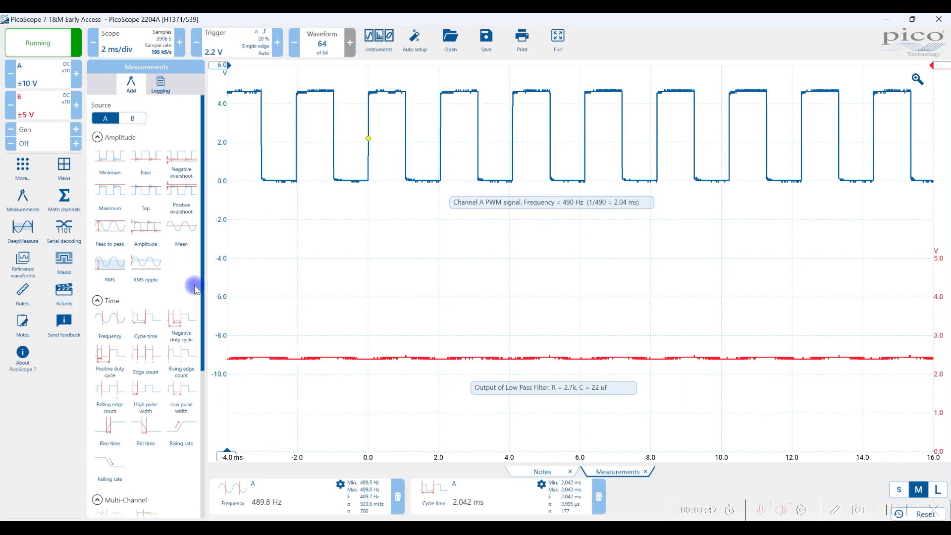
left_click(145, 397)
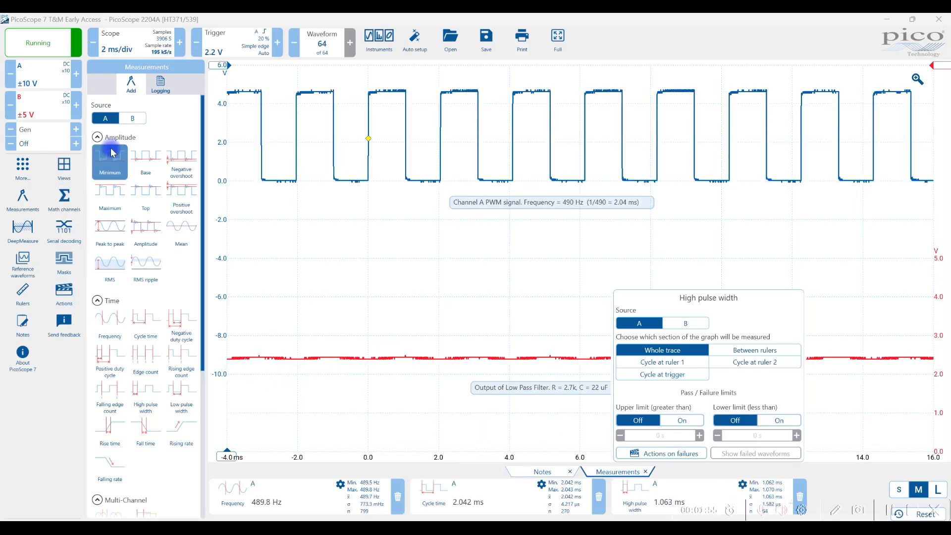
left_click(145, 162)
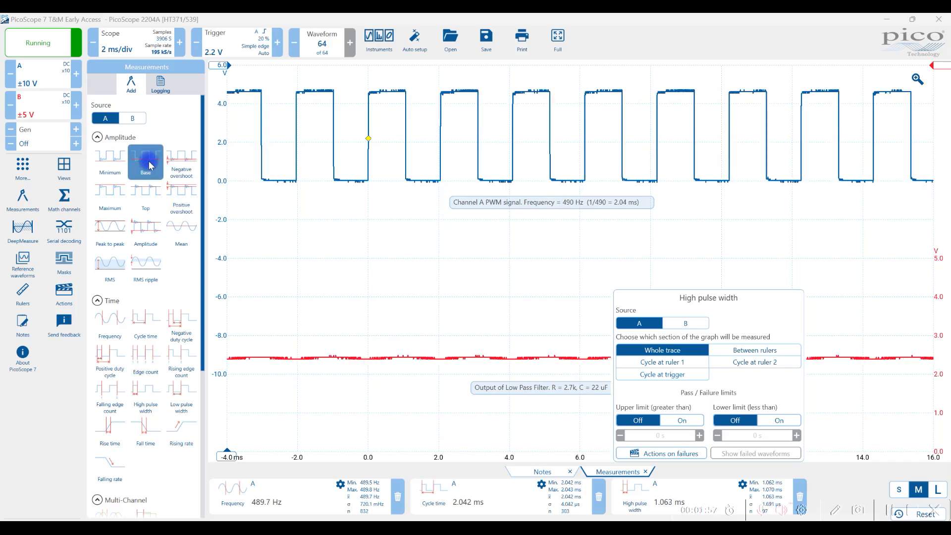
left_click(146, 198)
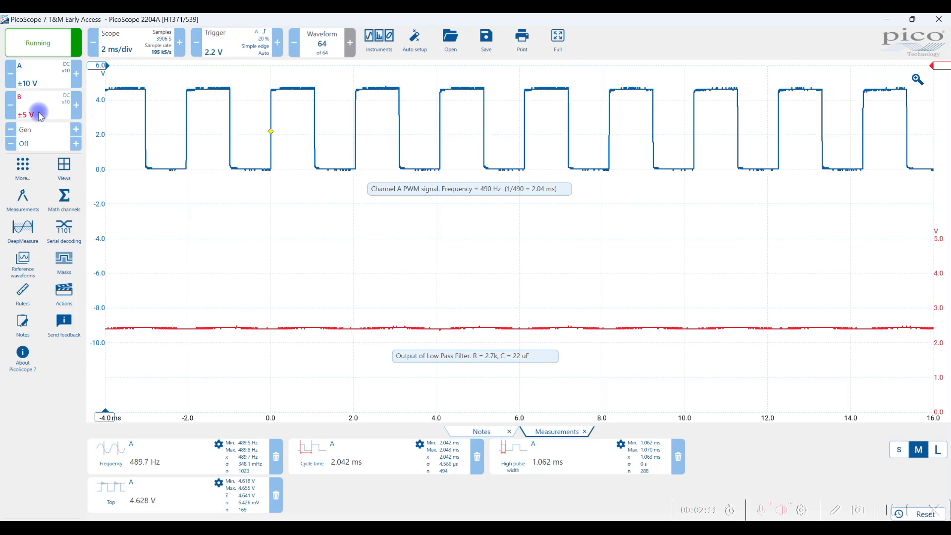
Add a top measurement with channel B as the source
left_click(22, 197)
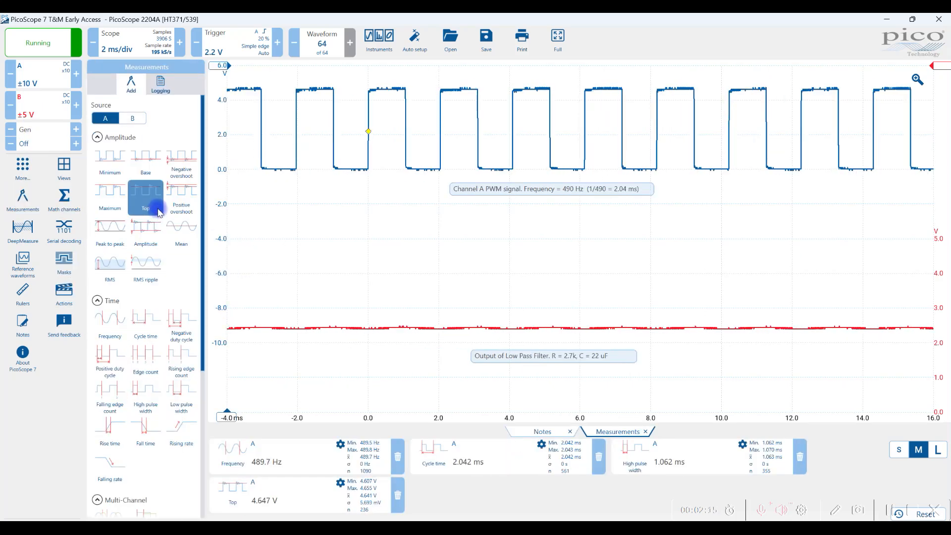
left_click(132, 117)
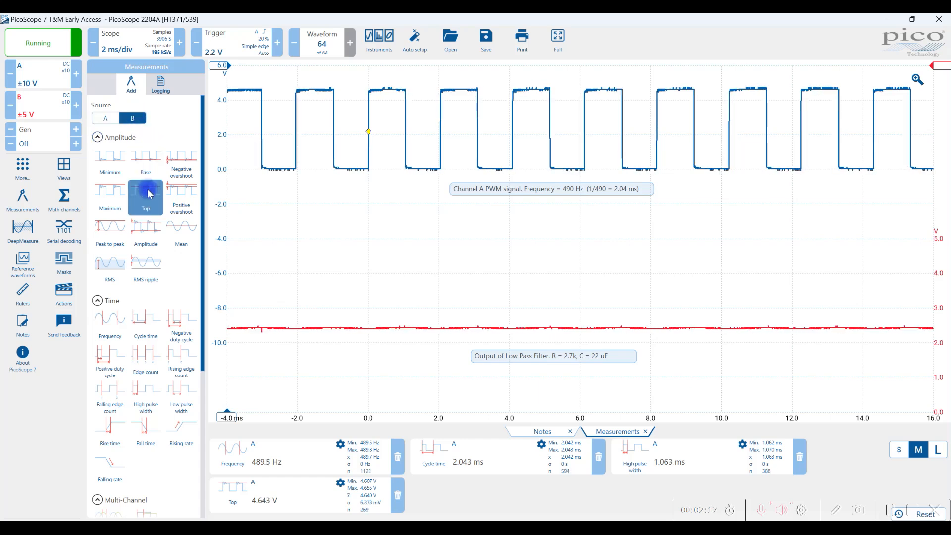
left_click(146, 194)
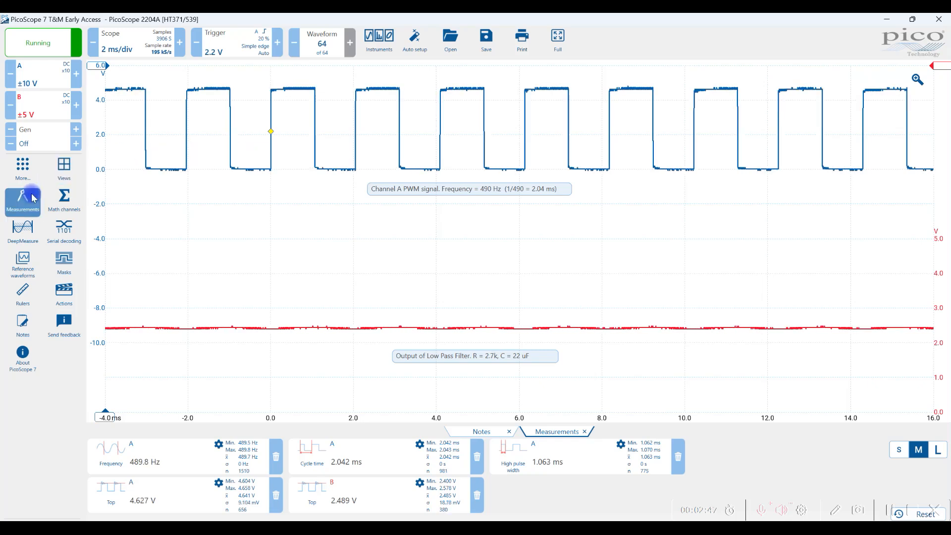
Add a positive duty cycle measurement and set its source to channel A
left_click(23, 198)
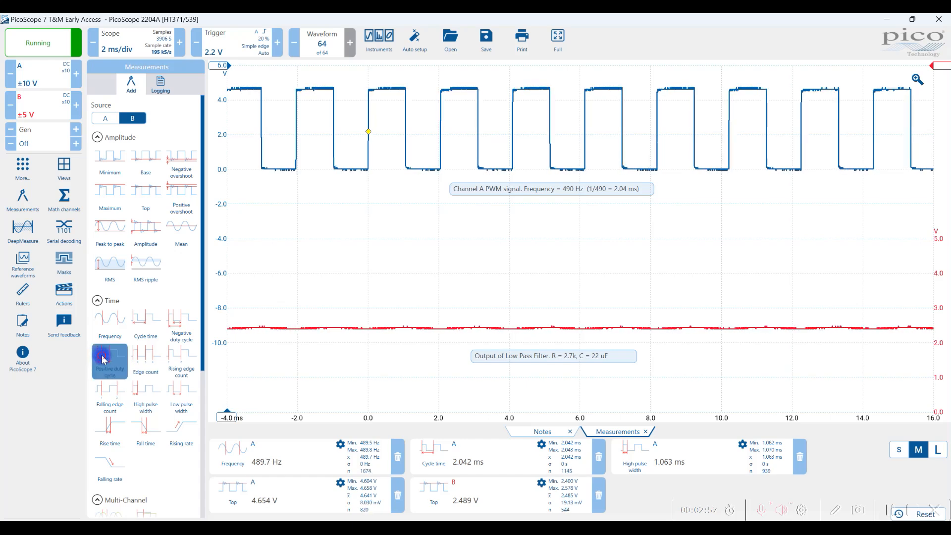
left_click(110, 360)
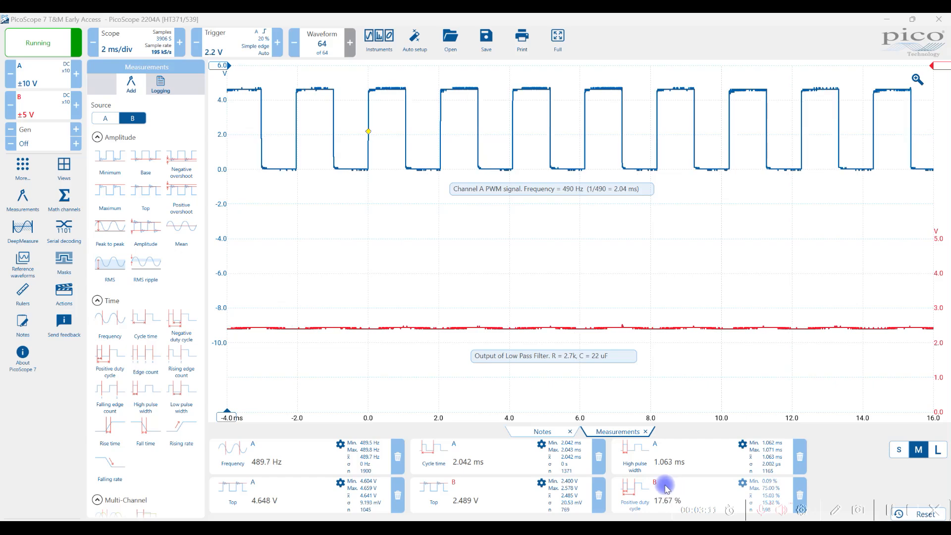
left_click(663, 489)
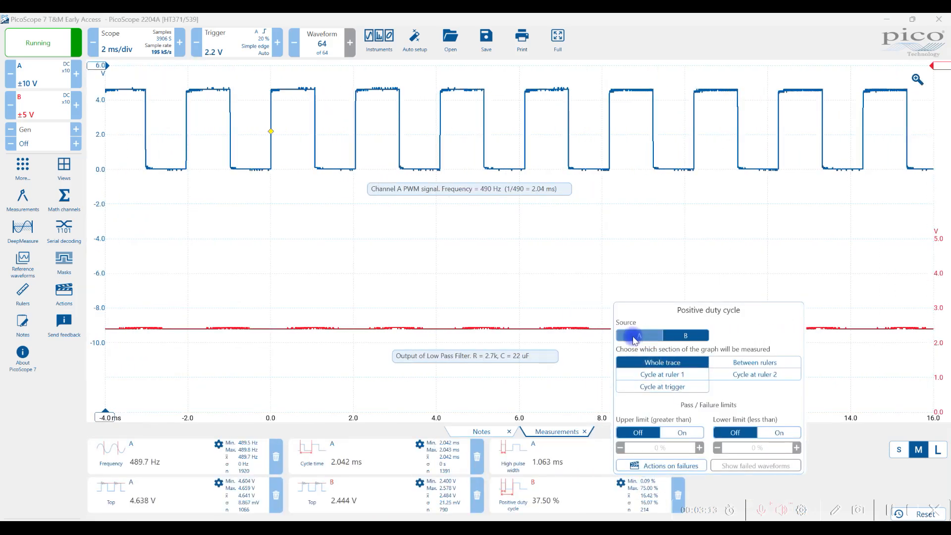
left_click(639, 335)
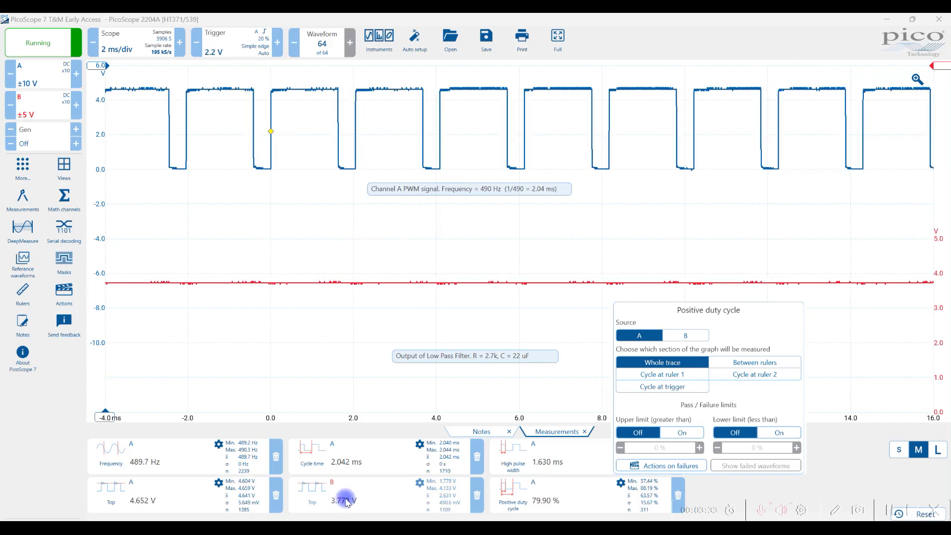
mouse_move(554, 470)
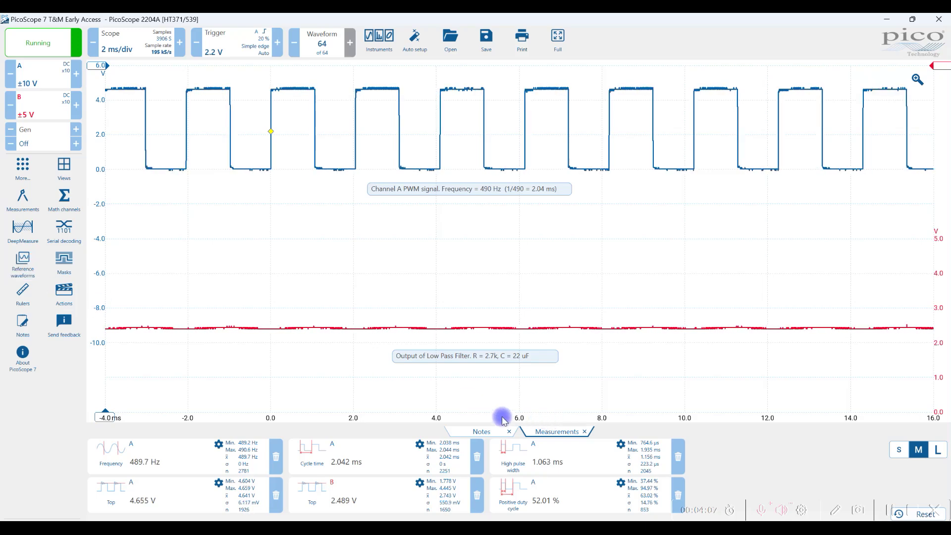
left_click(922, 514)
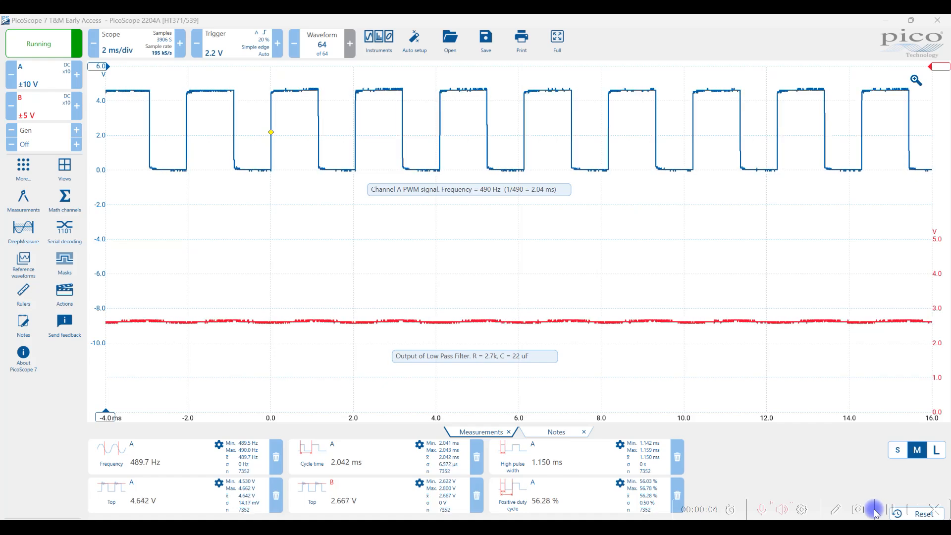
mouse_move(792, 483)
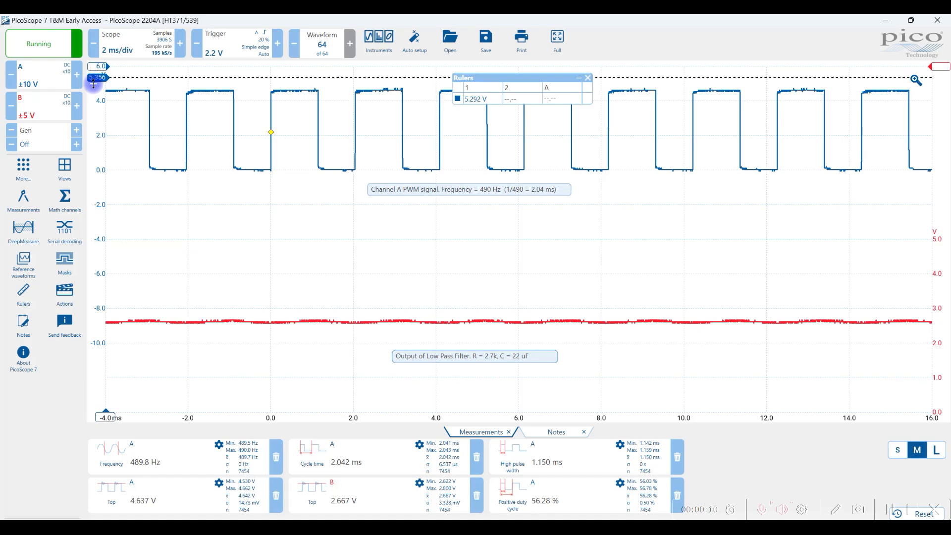
Drag a voltage ruler onto the top of the channel A pulses
left_click_drag(95, 78, 95, 94)
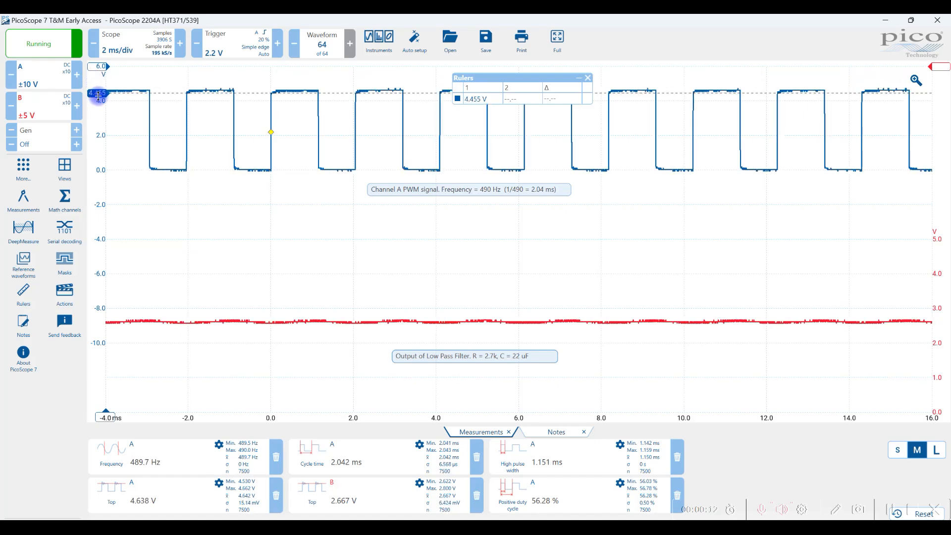
left_click_drag(97, 94, 101, 164)
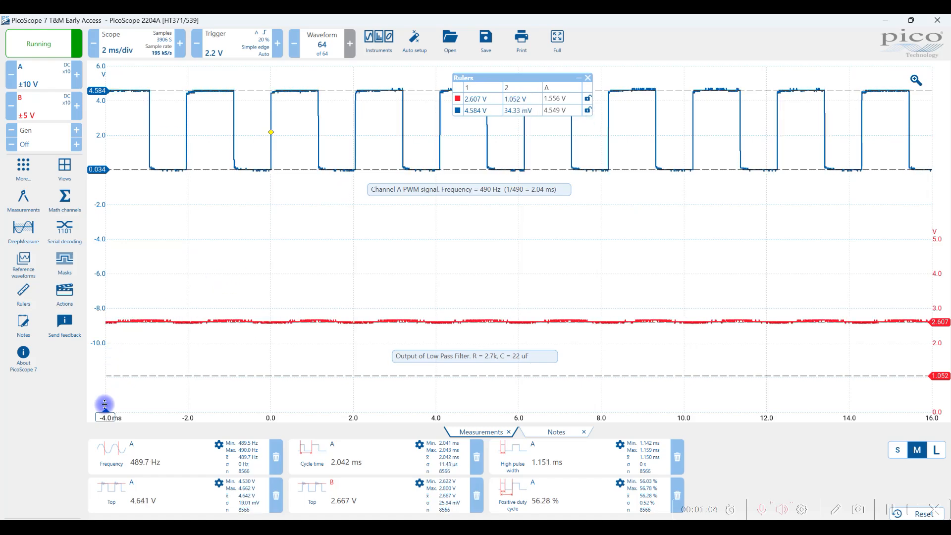
Span the 1.18 ms high pulse with two time rulers, then remove all rulers
left_click_drag(103, 403, 322, 416)
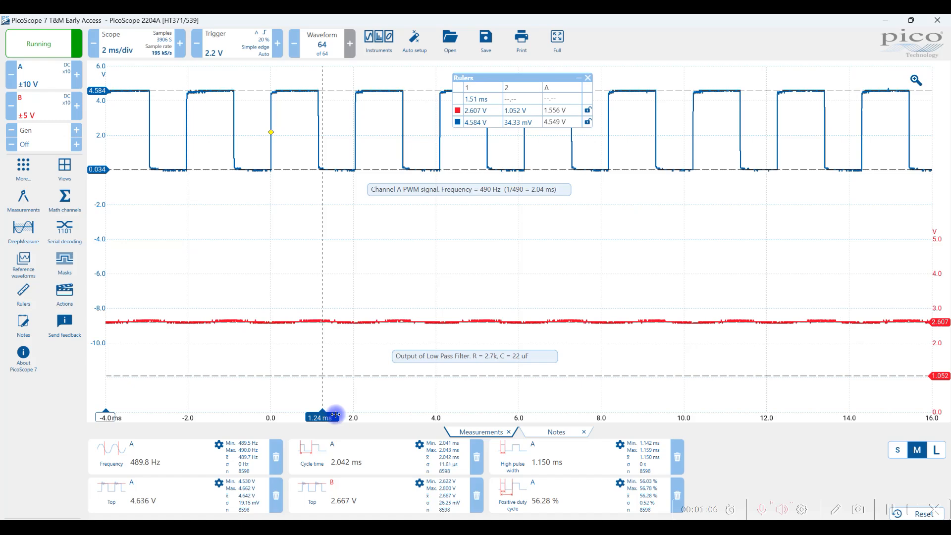
left_click_drag(321, 416, 404, 417)
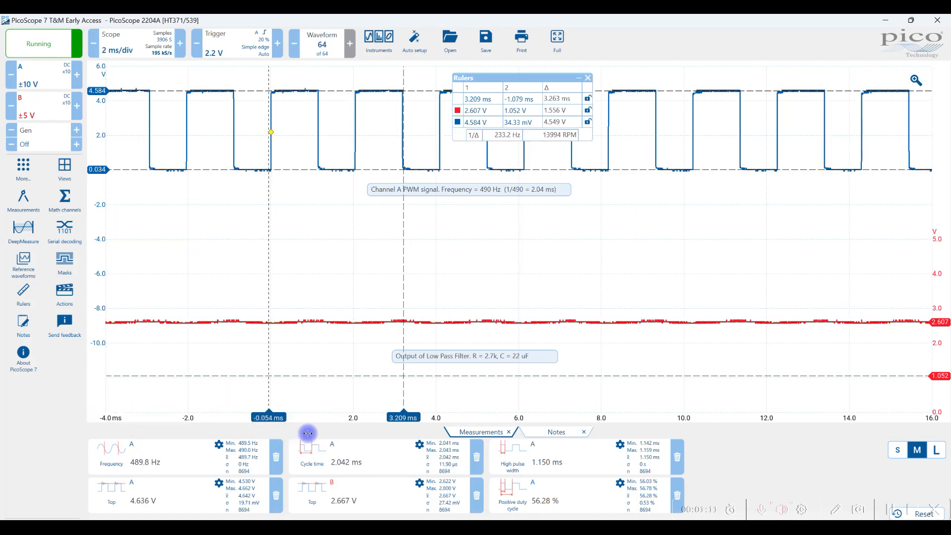
left_click_drag(270, 417, 350, 417)
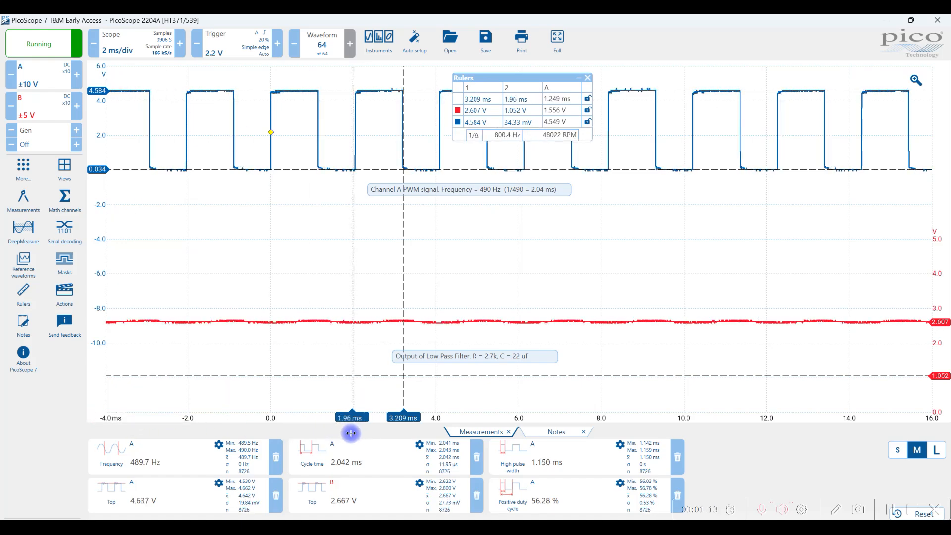
left_click_drag(350, 417, 354, 417)
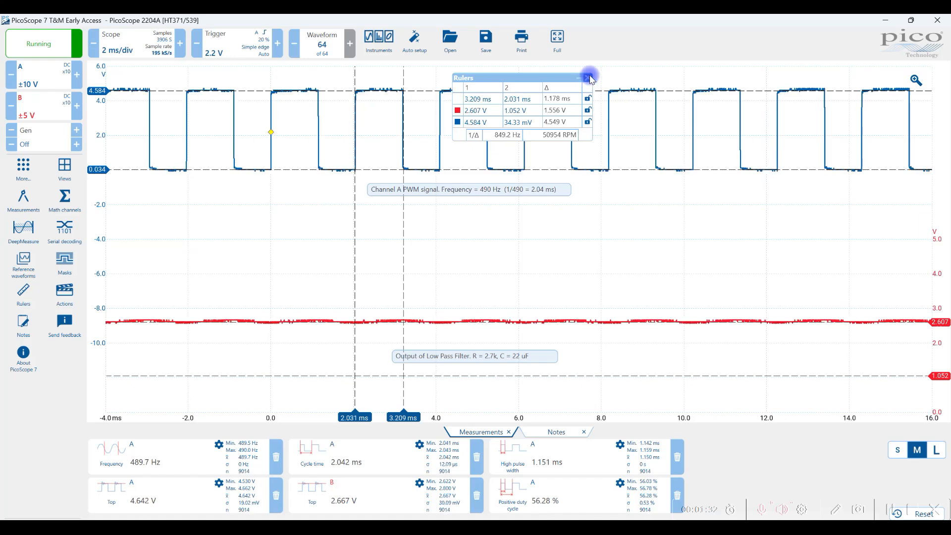
left_click(584, 77)
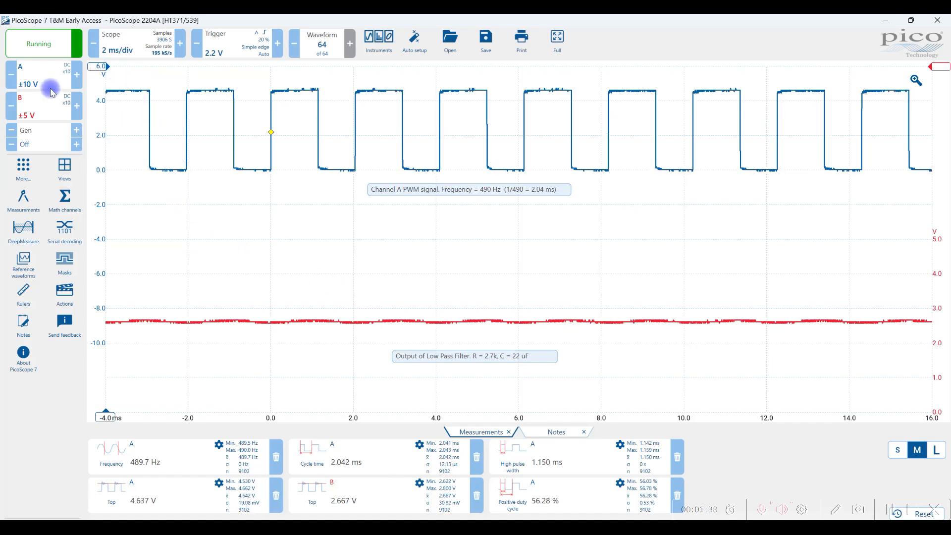
mouse_move(725, 366)
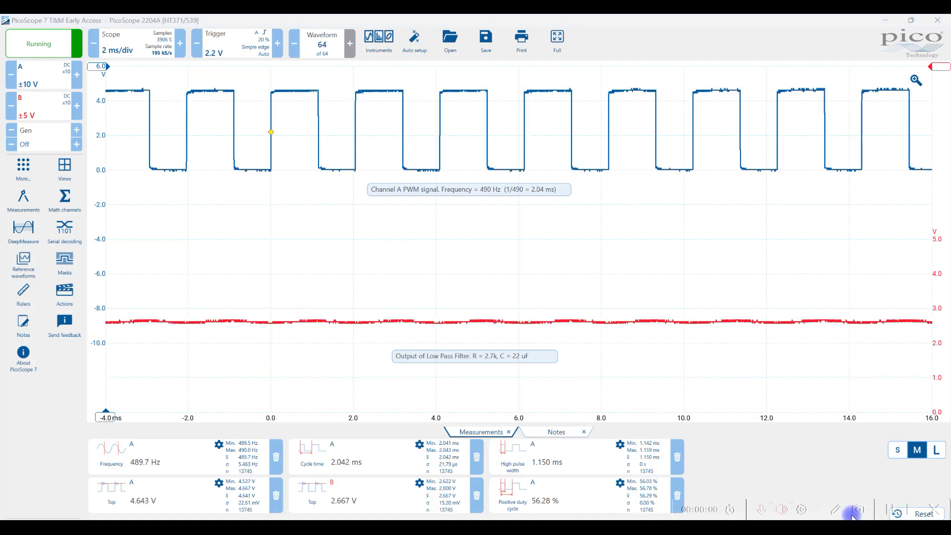
mouse_move(795, 513)
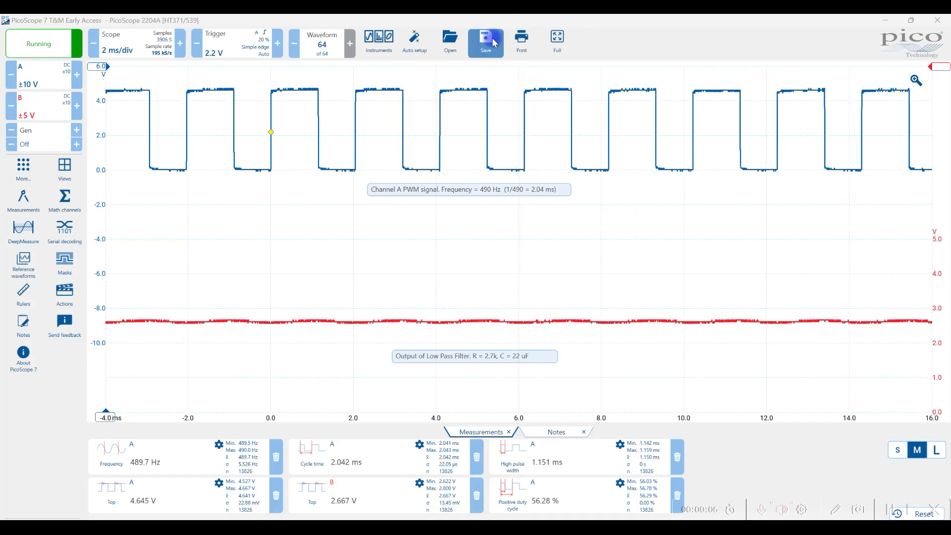
In the save dialog, choose Pssettings file type and enter the name 'Robotics Lab 1'
left_click(485, 37)
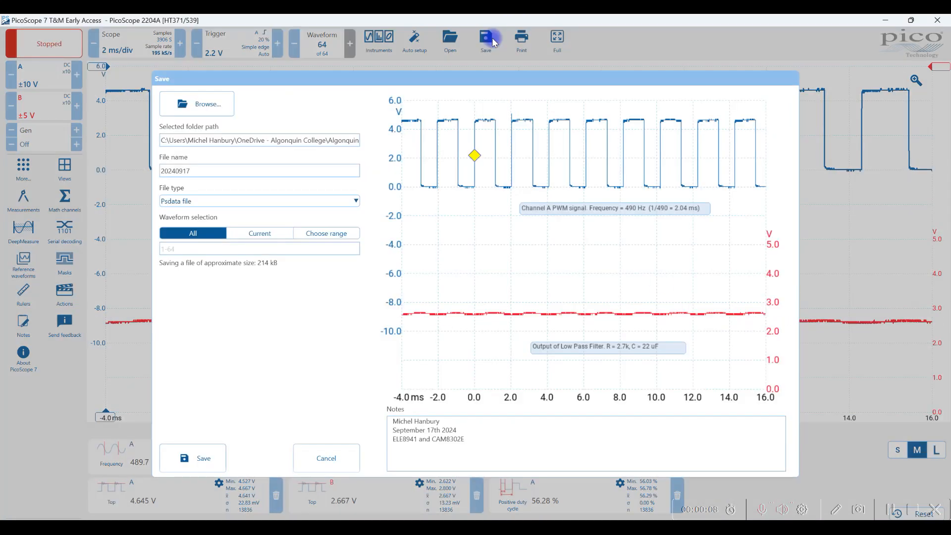
mouse_move(244, 224)
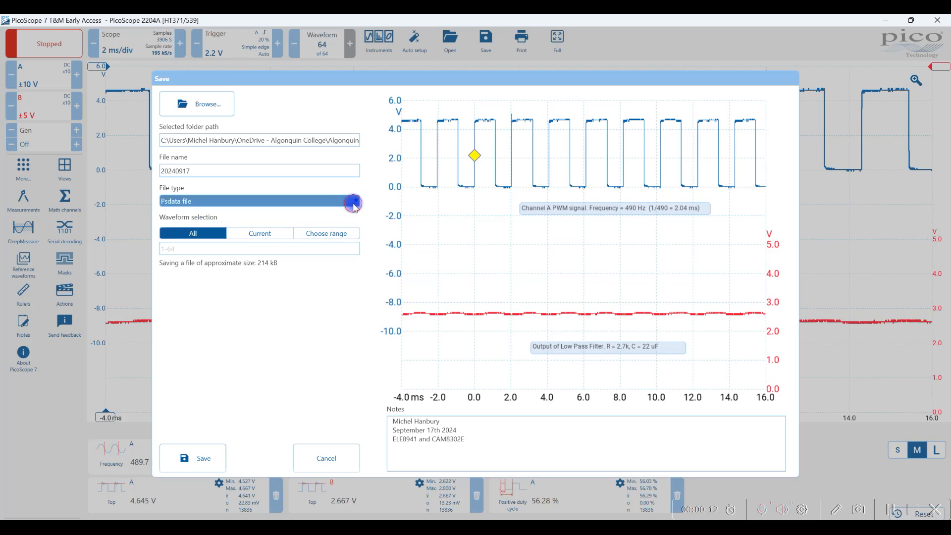
left_click(354, 202)
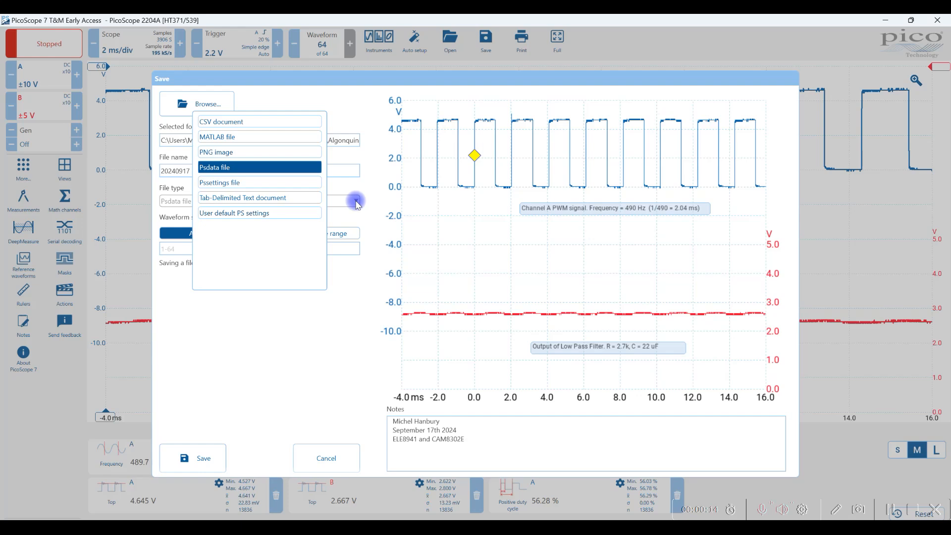
mouse_move(272, 186)
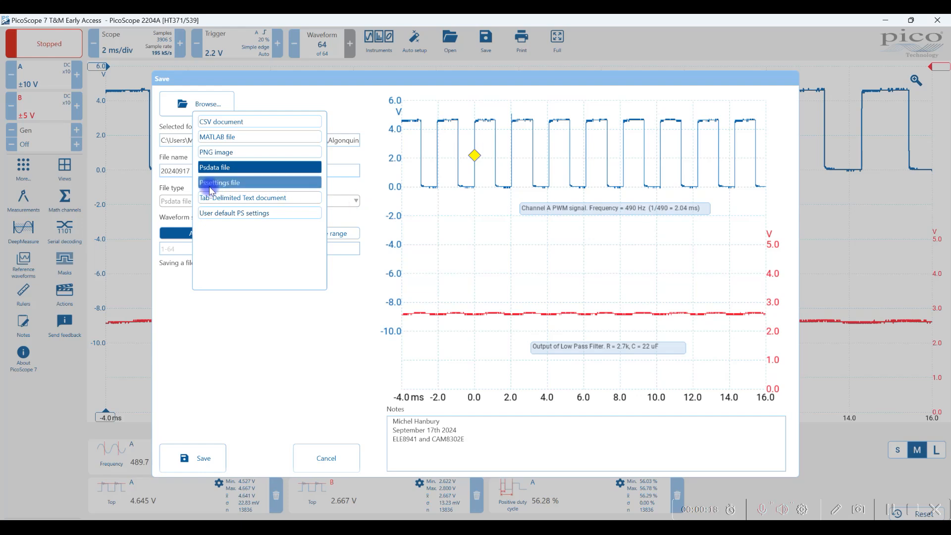
left_click(220, 182)
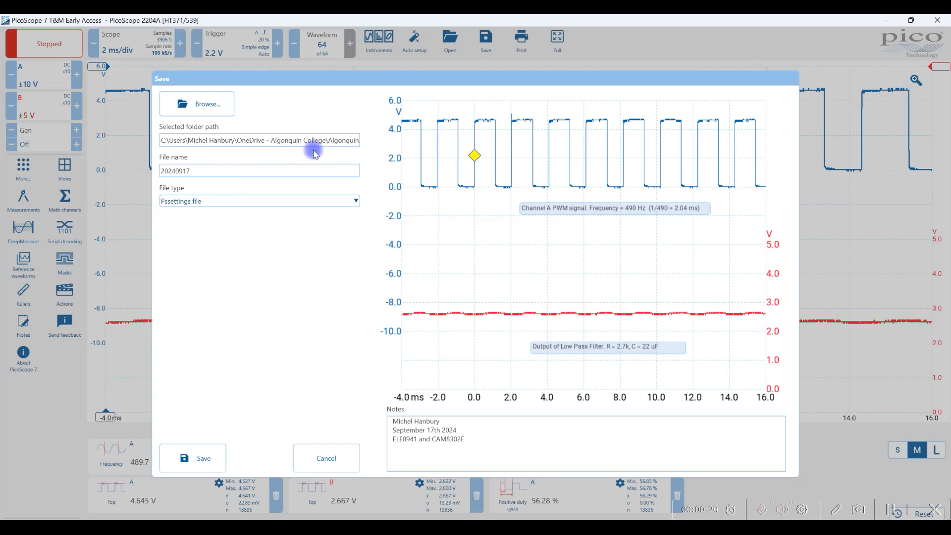
mouse_move(228, 170)
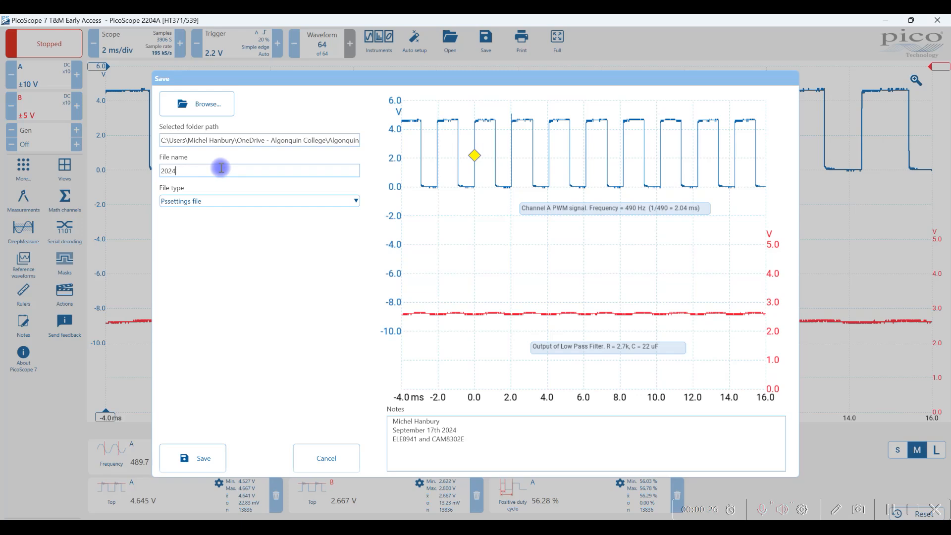
type("P")
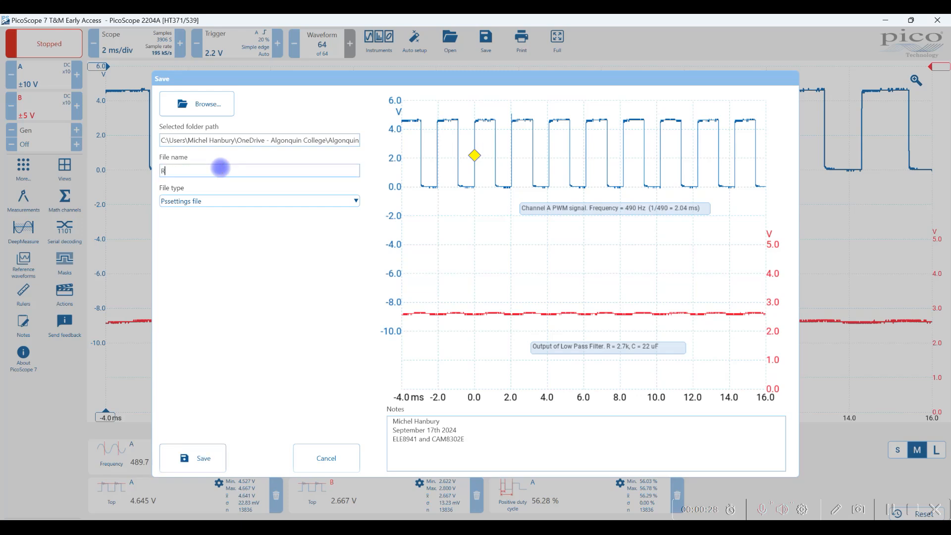
type("Robotics Lab 1")
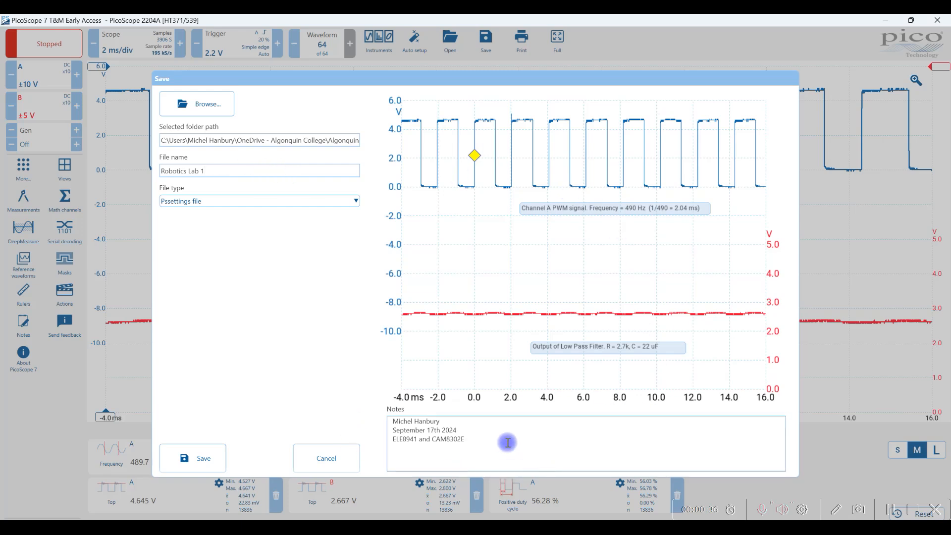
mouse_move(484, 431)
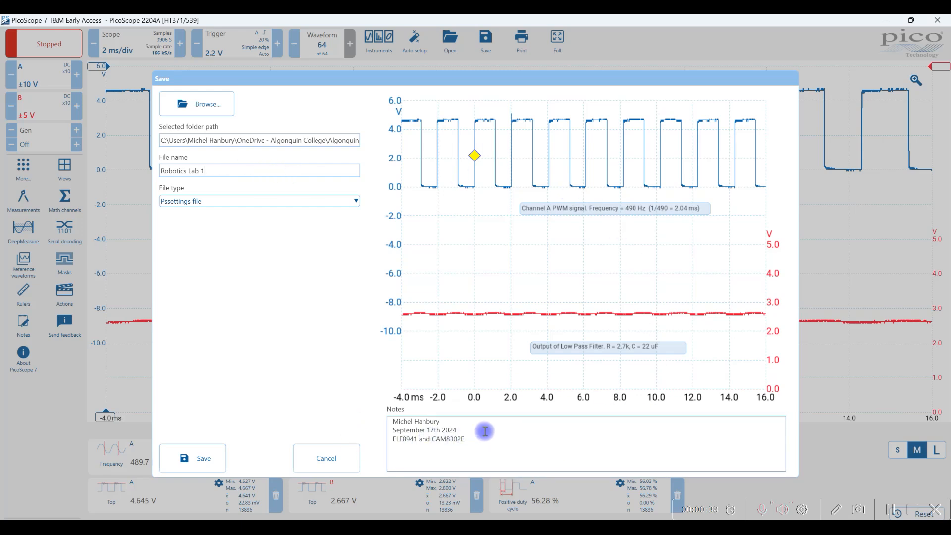
left_click(193, 458)
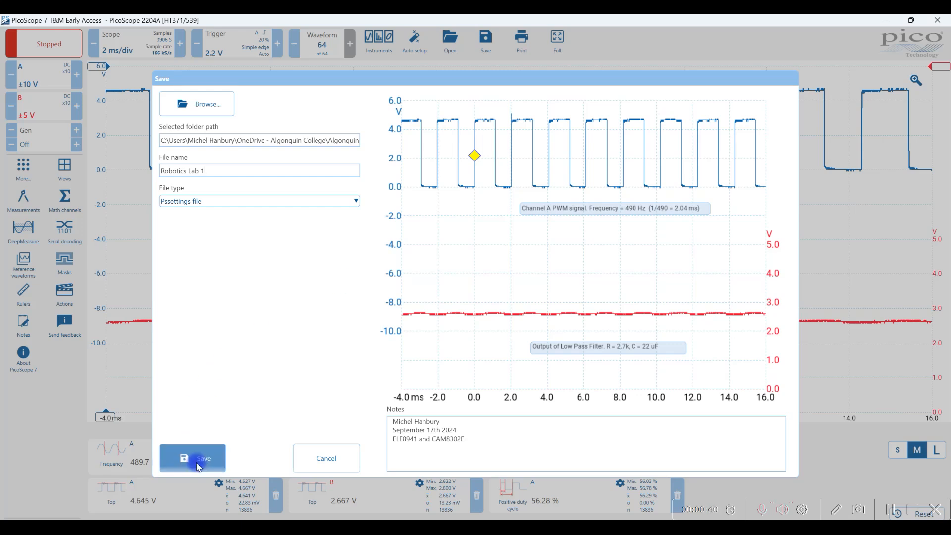
Save Robotics Lab 1.pssettings, resume capture, set both channel probes to x1, list recent files
left_click(199, 458)
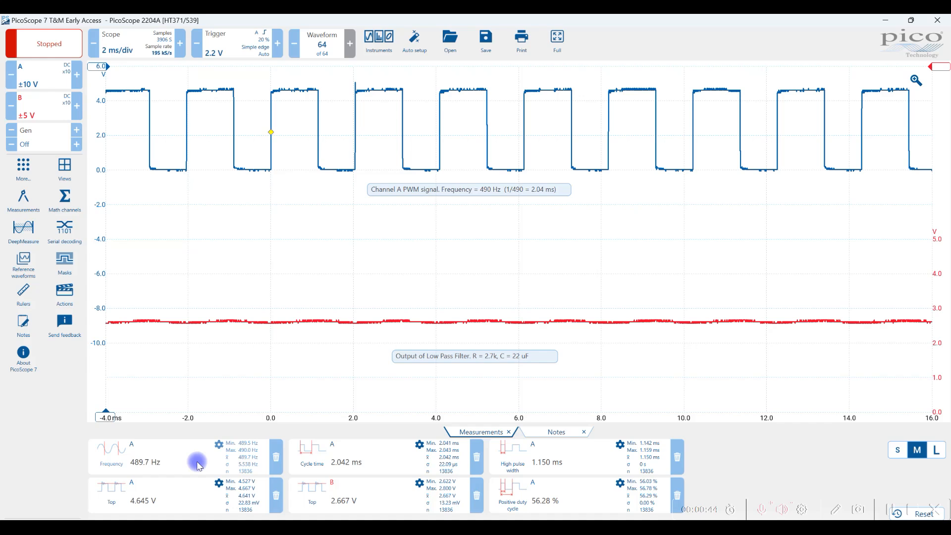
mouse_move(276, 245)
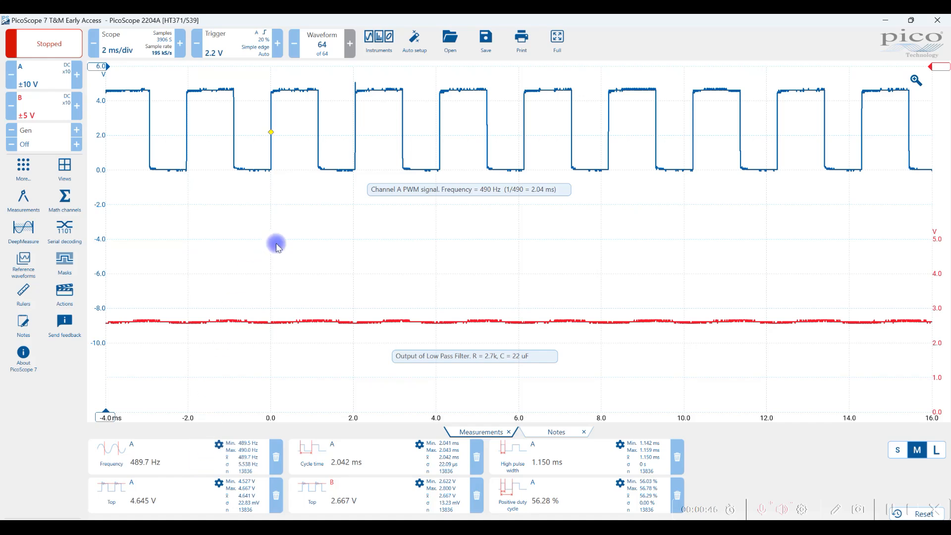
left_click(45, 44)
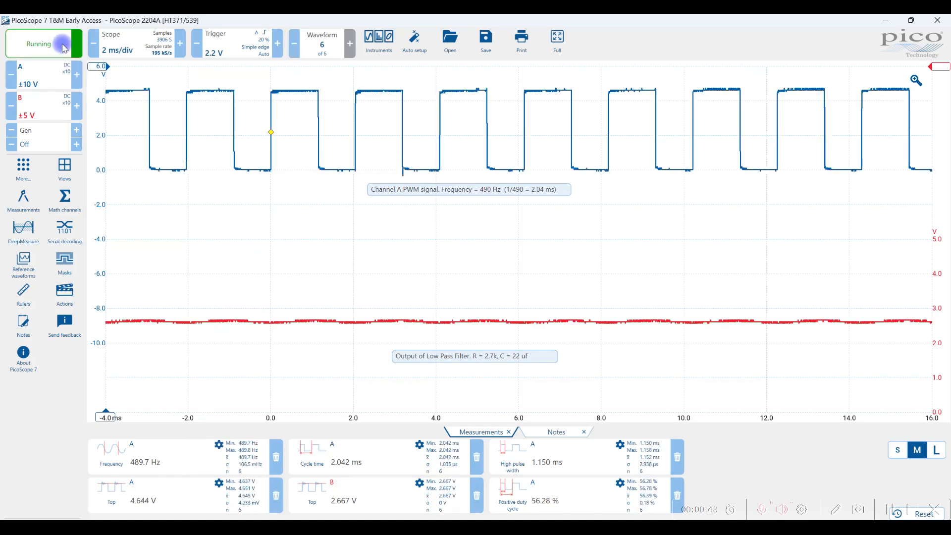
left_click(20, 82)
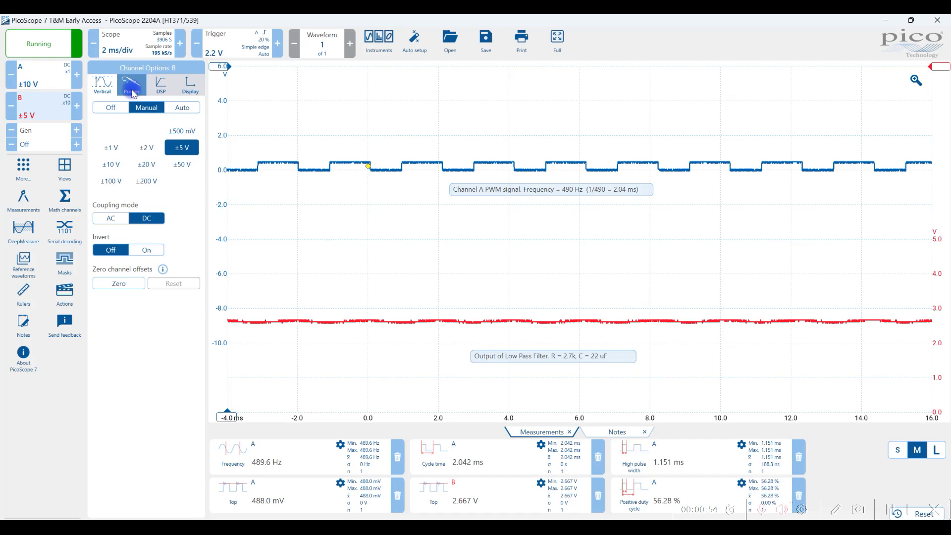
left_click(130, 84)
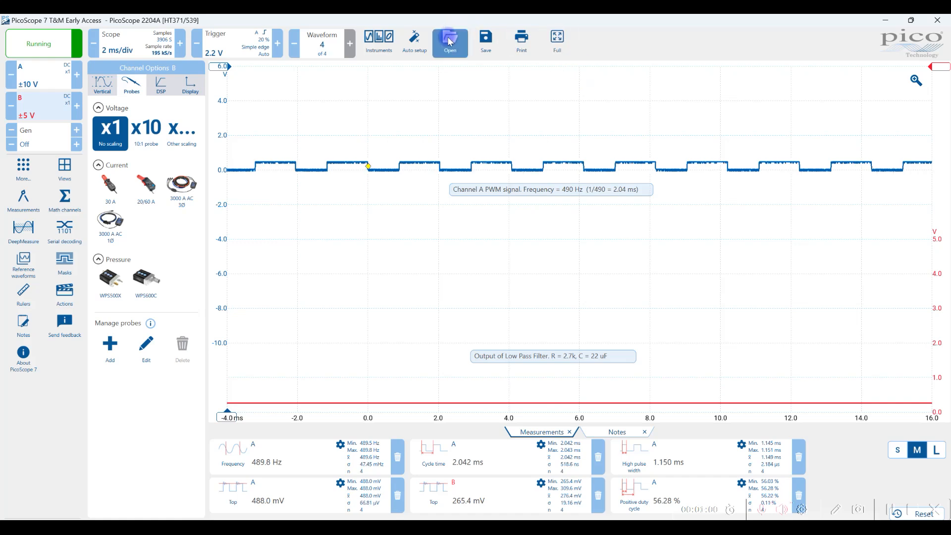
left_click(450, 38)
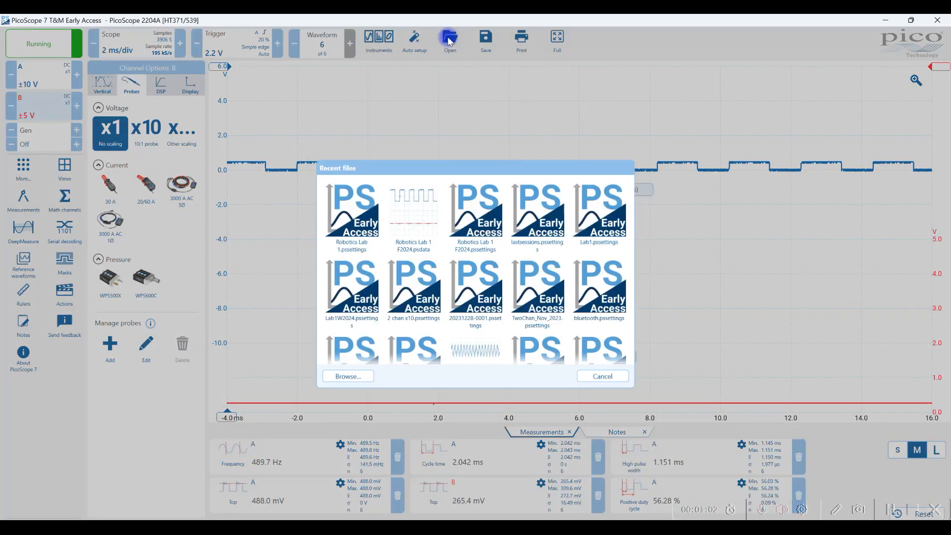